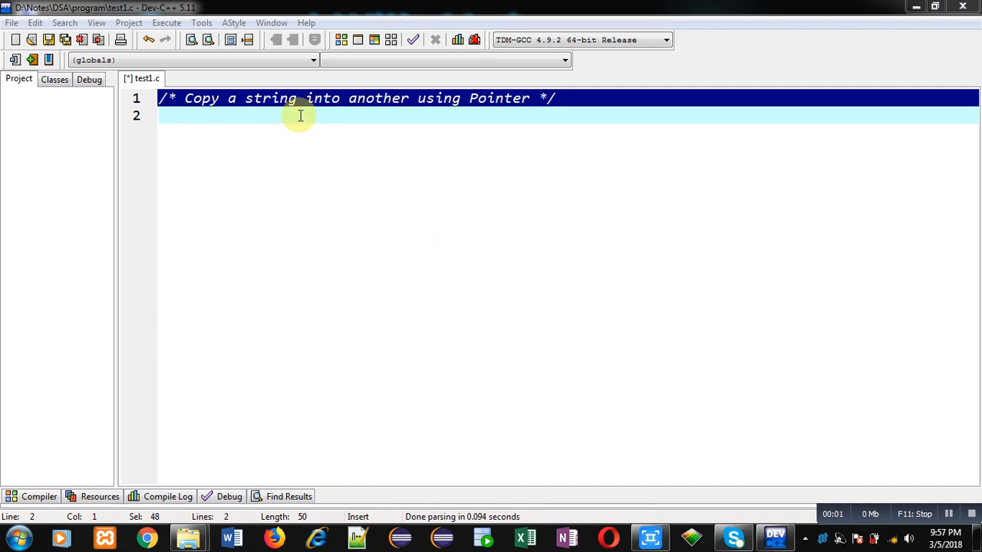
mouse_move(250, 139)
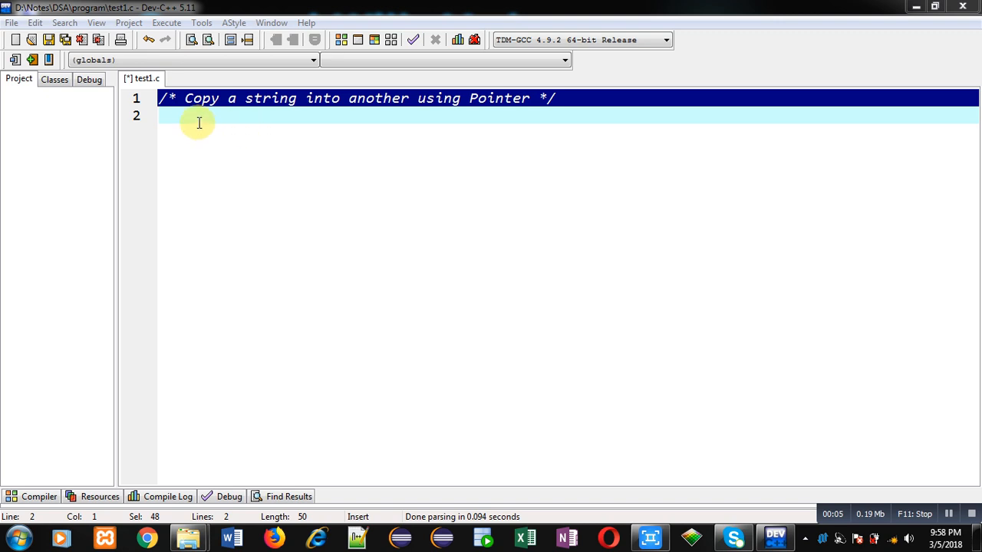
mouse_move(500, 113)
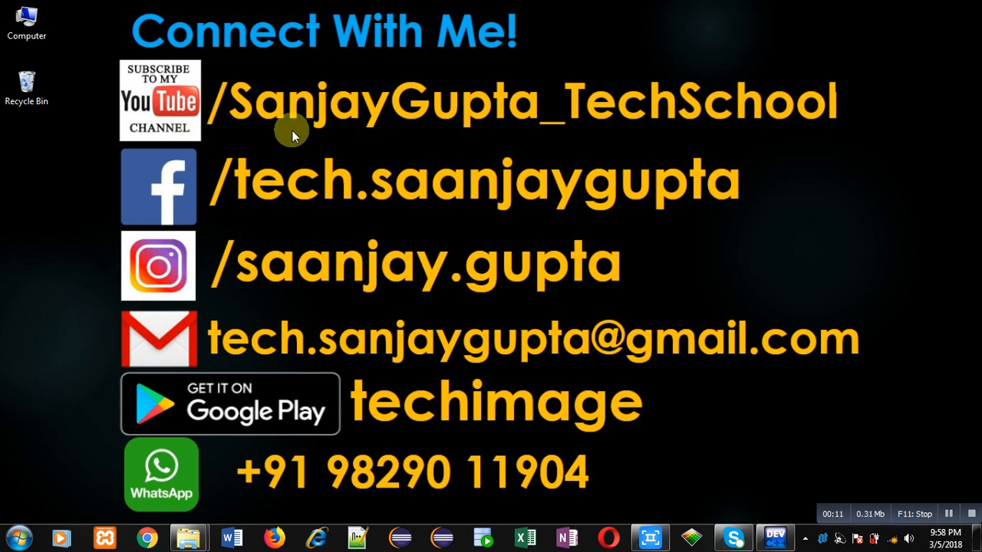
mouse_move(264, 141)
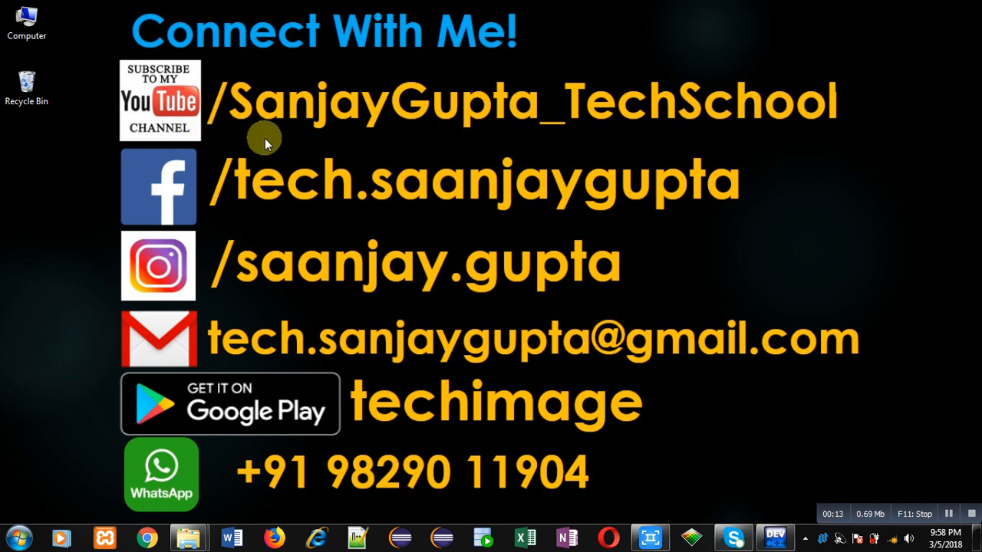
mouse_move(196, 144)
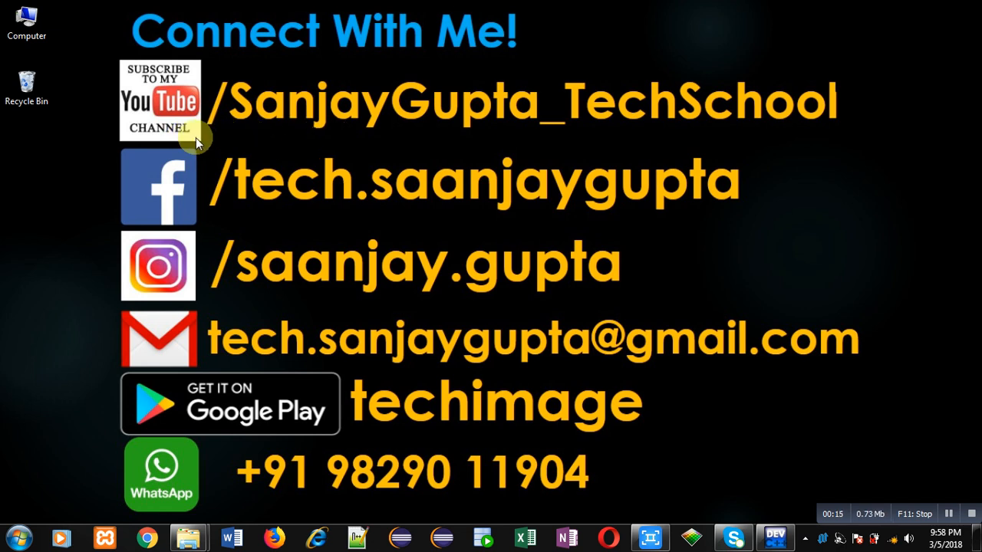
mouse_move(552, 126)
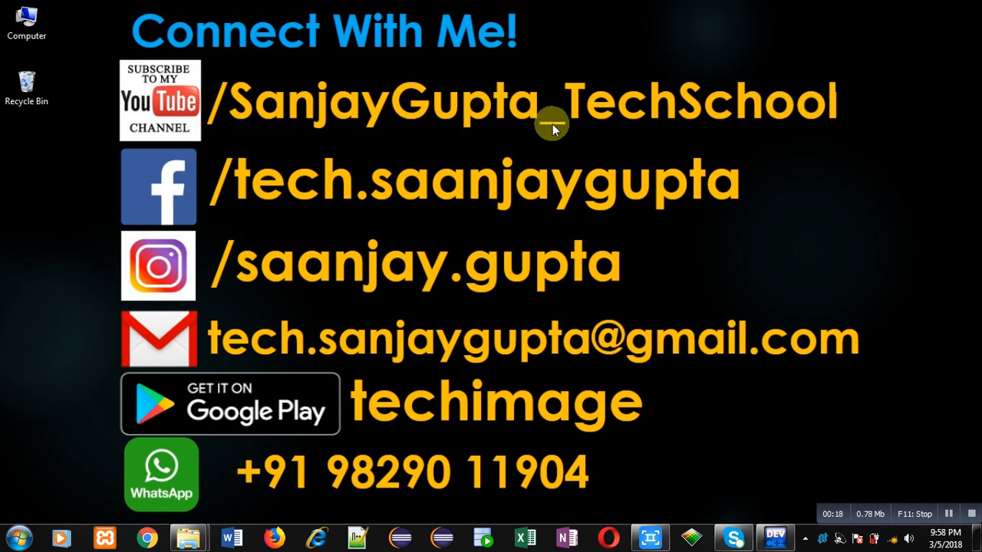
mouse_move(397, 442)
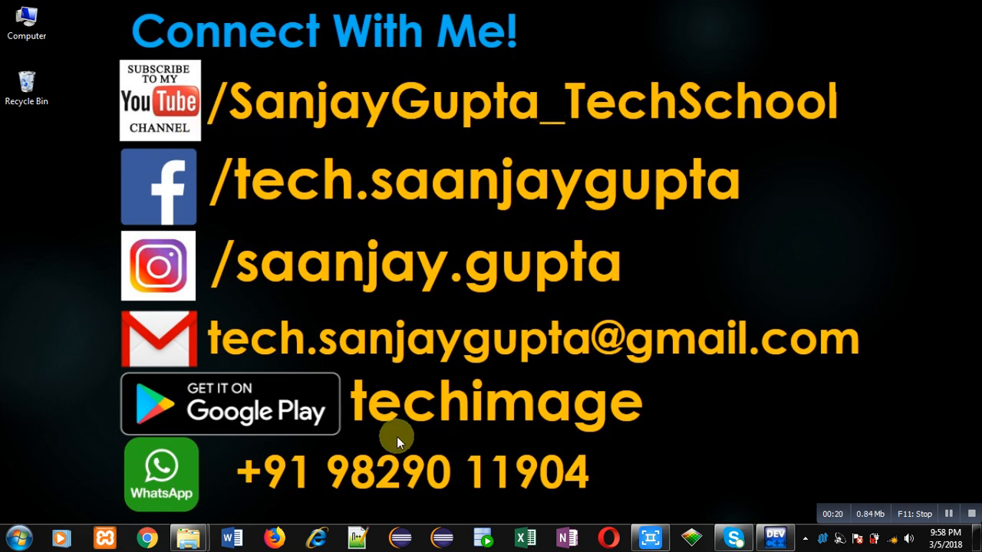
mouse_move(464, 437)
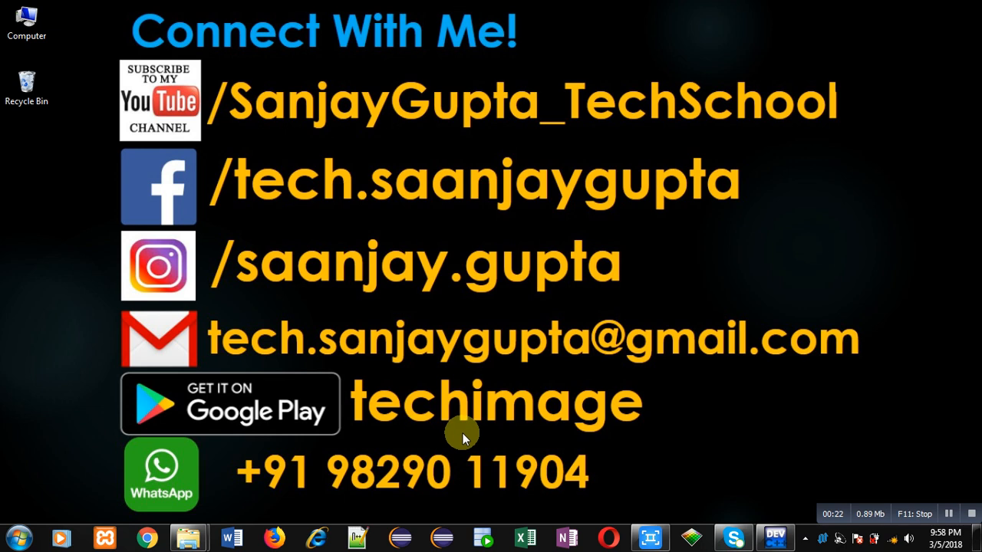
Add #include<stdio.h> at the top of the source file
left_click(774, 537)
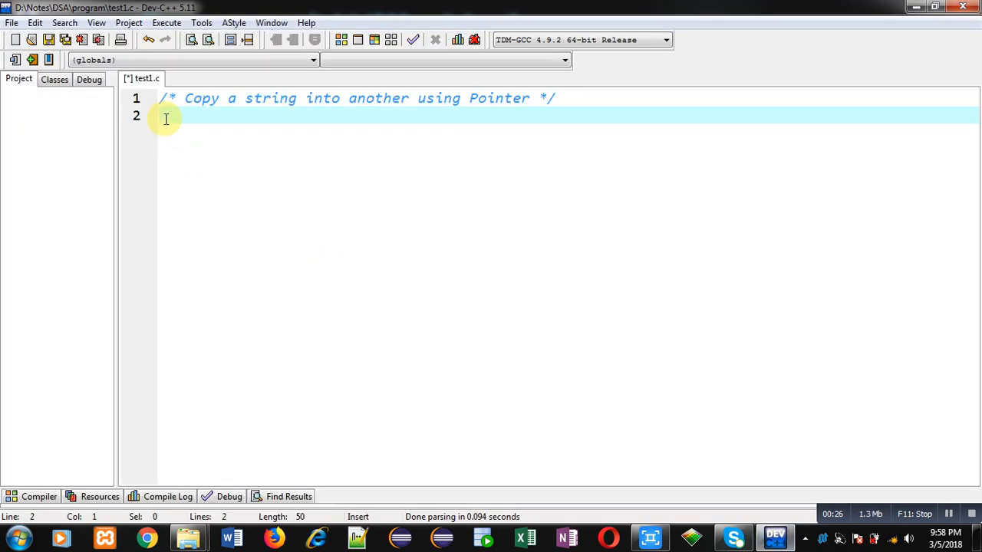
type("#include")
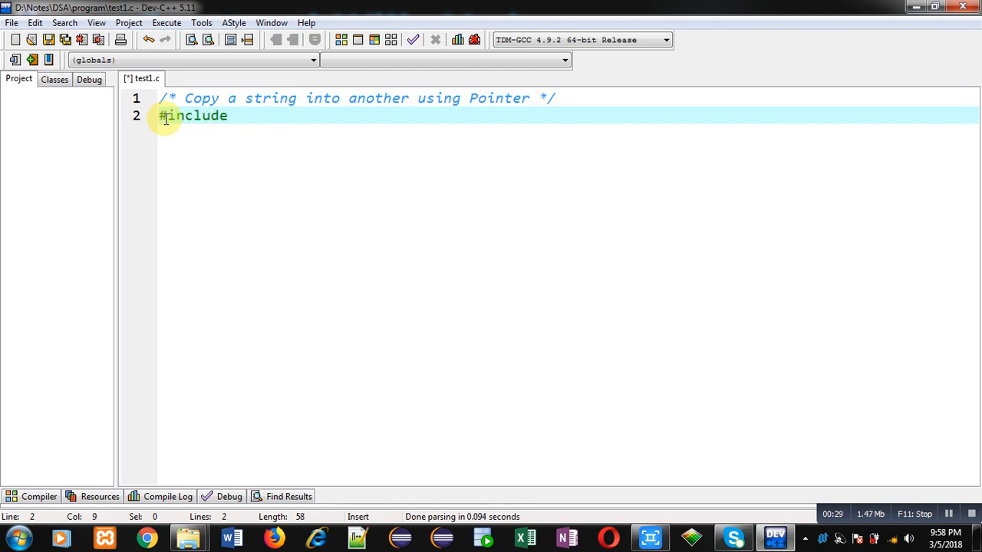
type("<stdio.>")
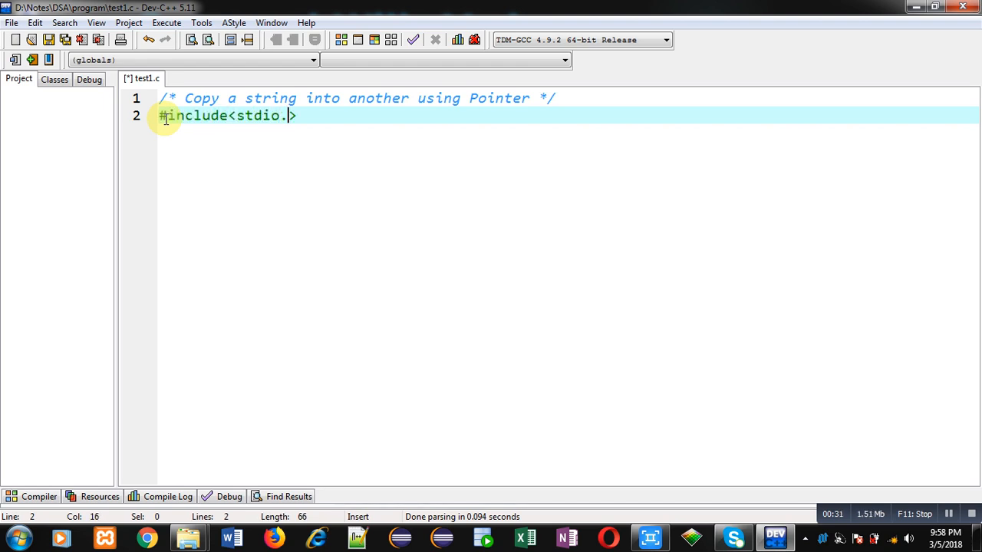
type("h>")
type("int main(")
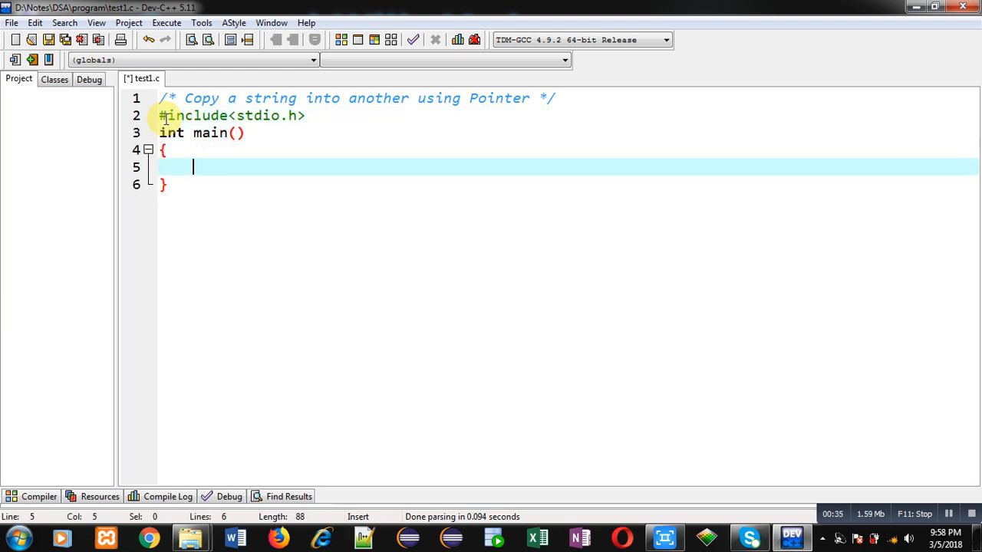
Declare char s1[10], s2[10], *p1, *p2; inside main
type("char s1")
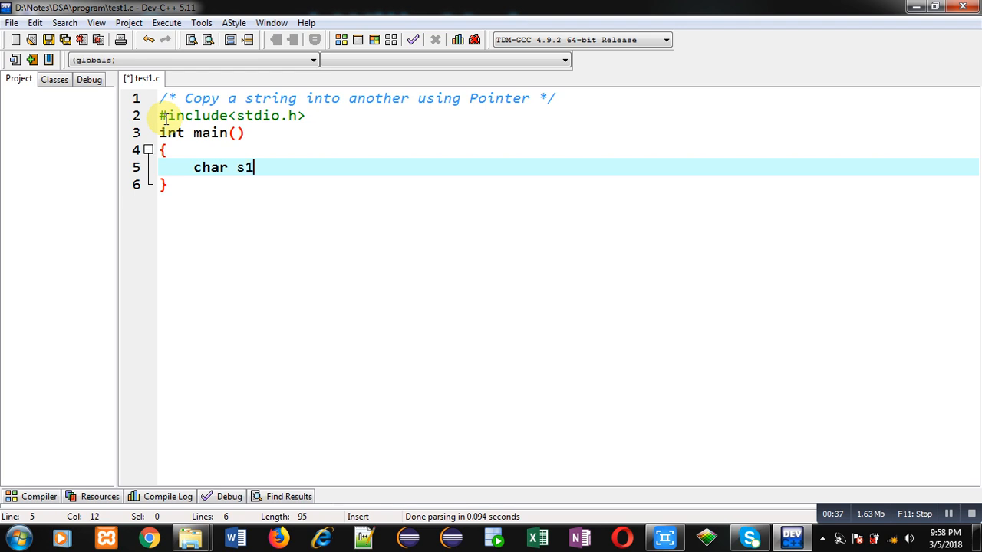
type("[10,]")
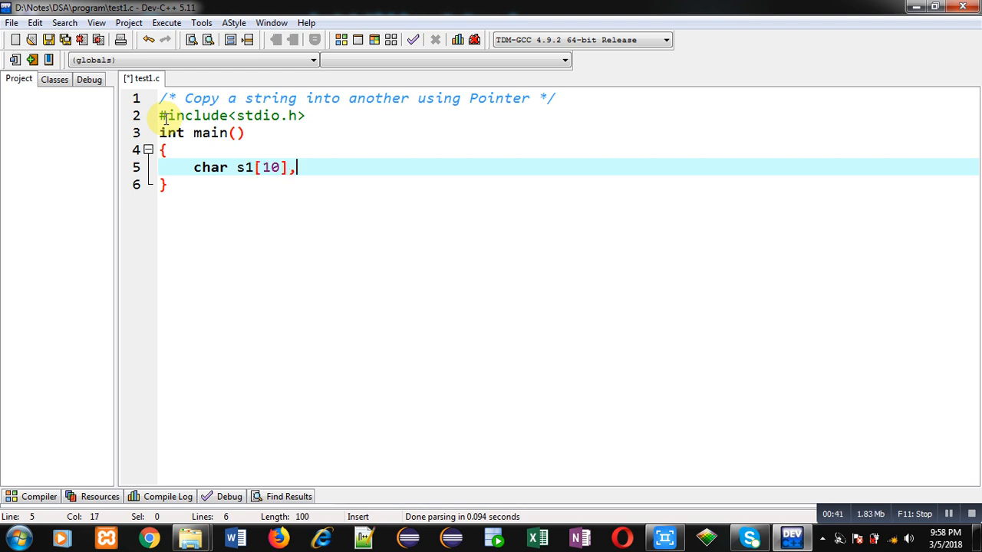
type("s2[10]")
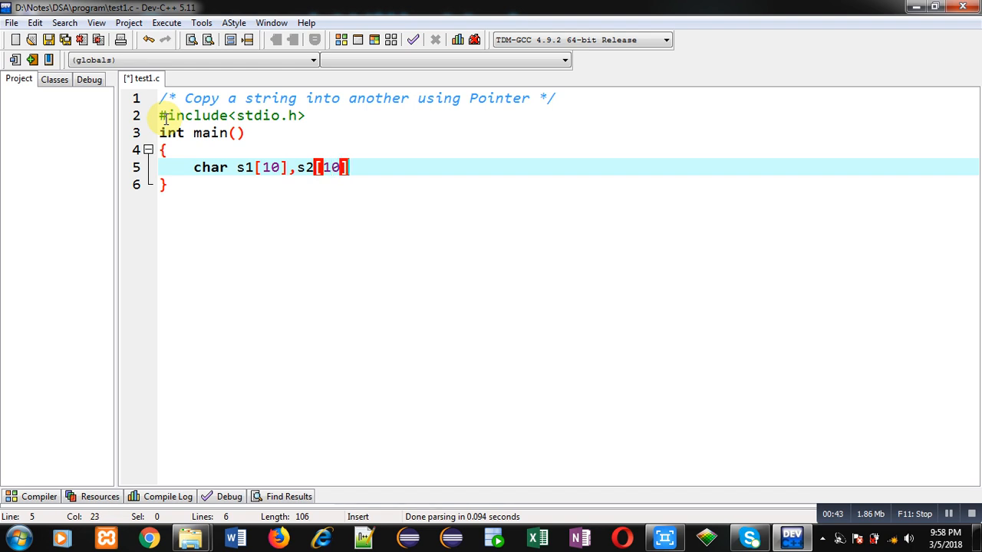
type(",*p")
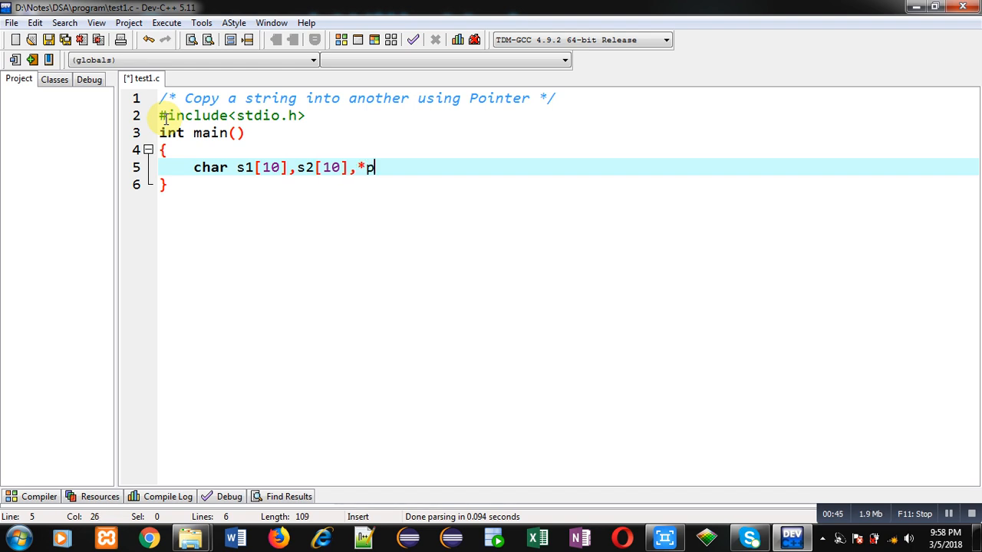
type("1,*p2;")
type("printf(\"\\nEnter")
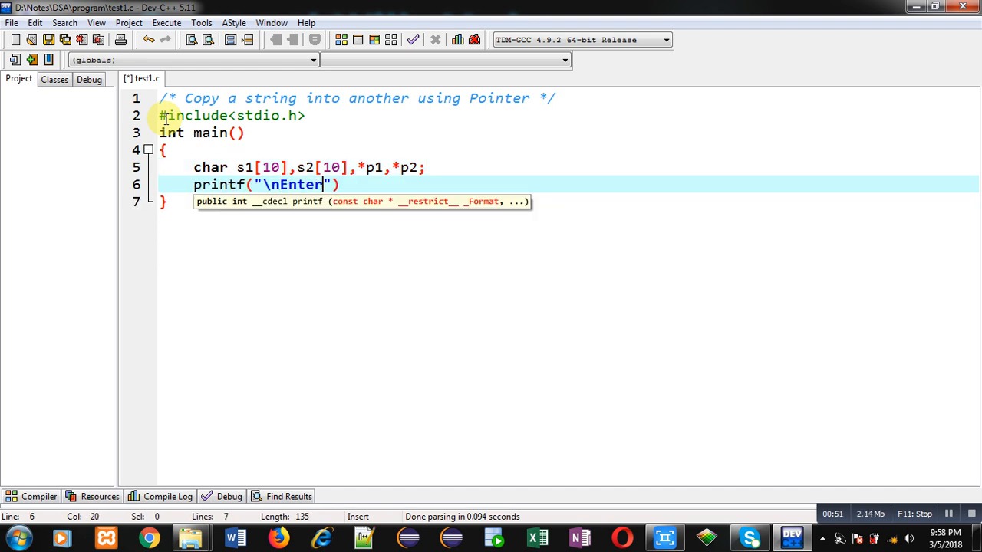
Prompt "Enter a String = " with printf and read it into s1 with gets
type("a String =")
type("ge")
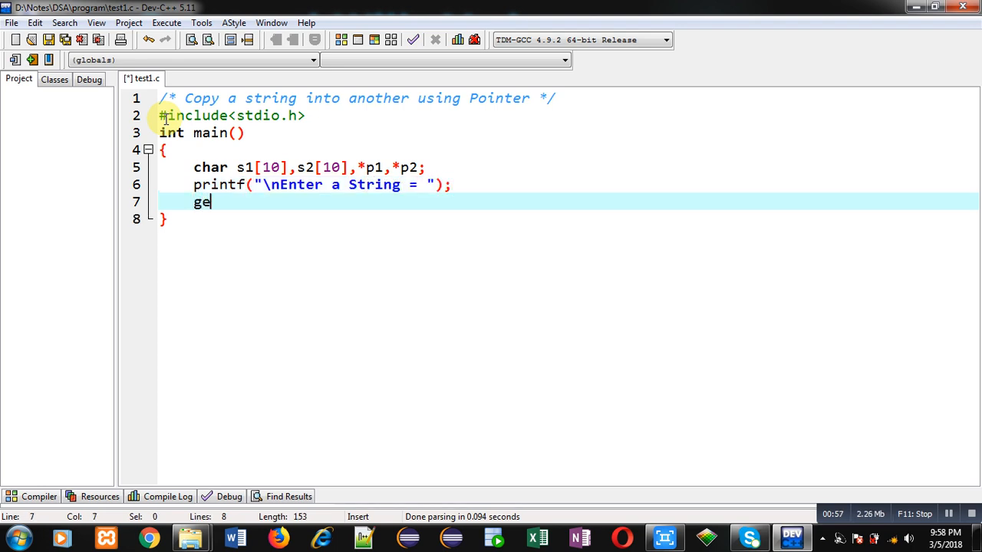
type("ts(")
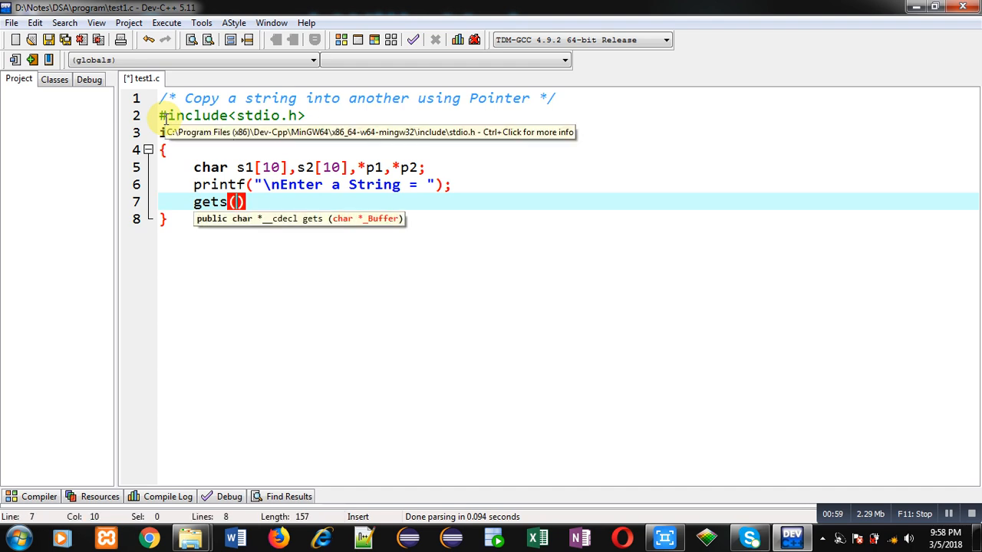
type("s1")
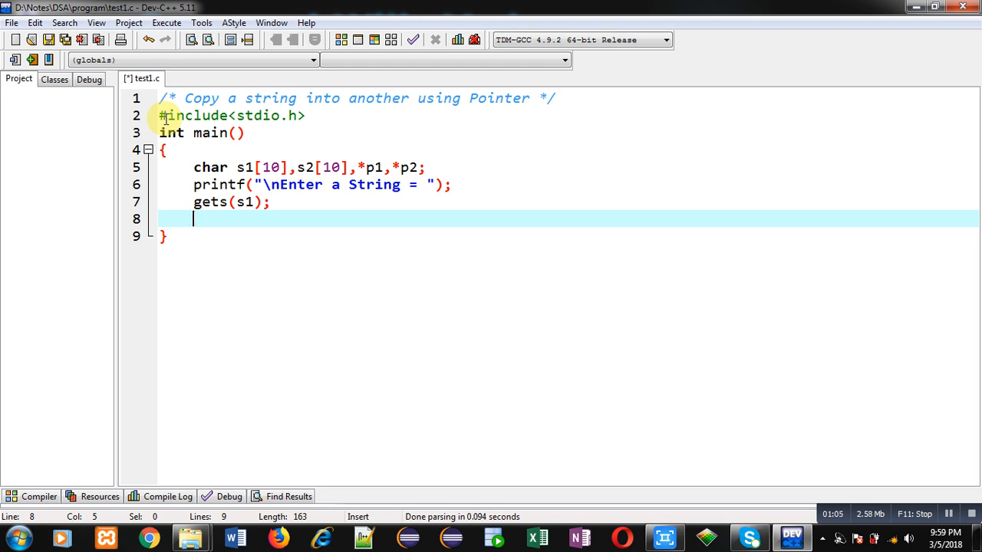
Assign p1=s1; and p2=s2; so the pointers hold the arrays' base addresses
key("Return")
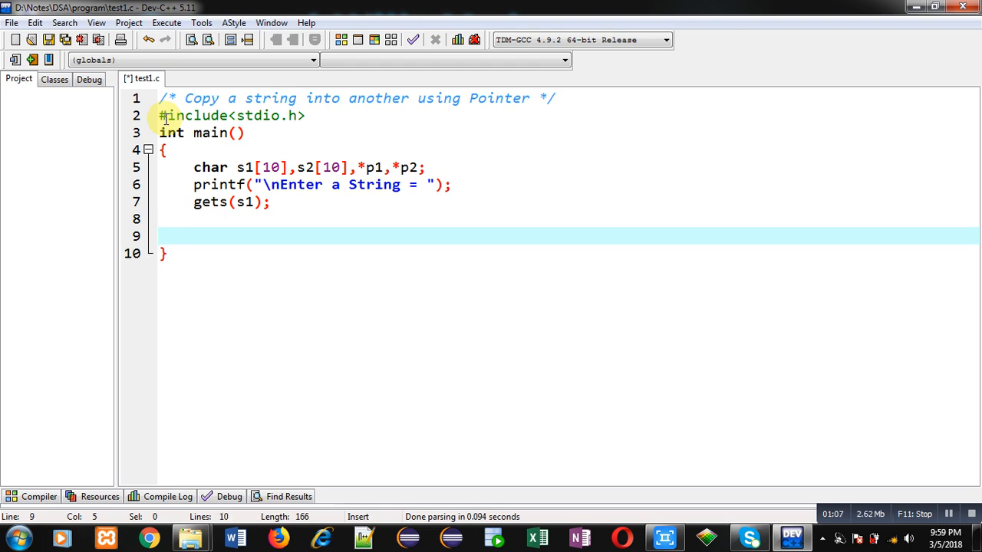
type("p1")
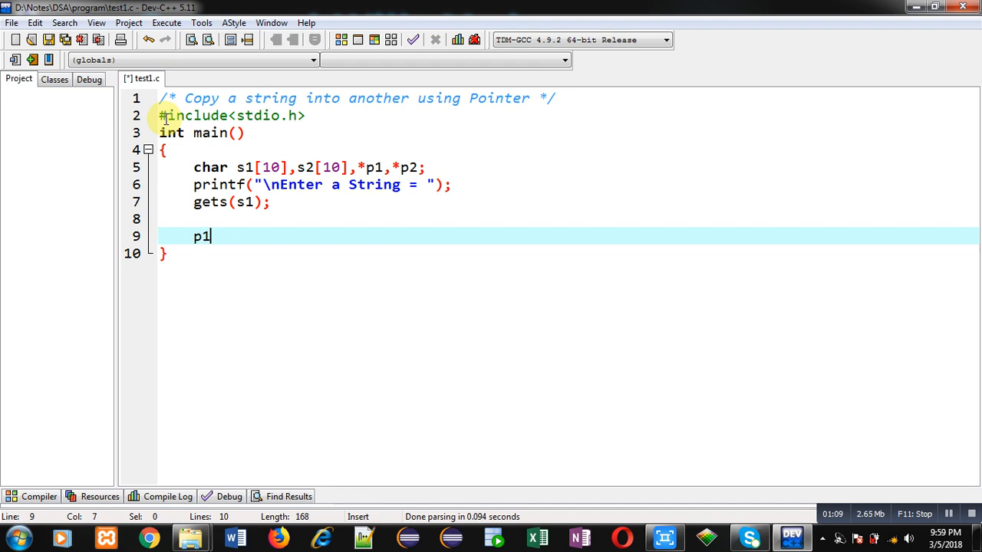
type("=s1;")
type("p")
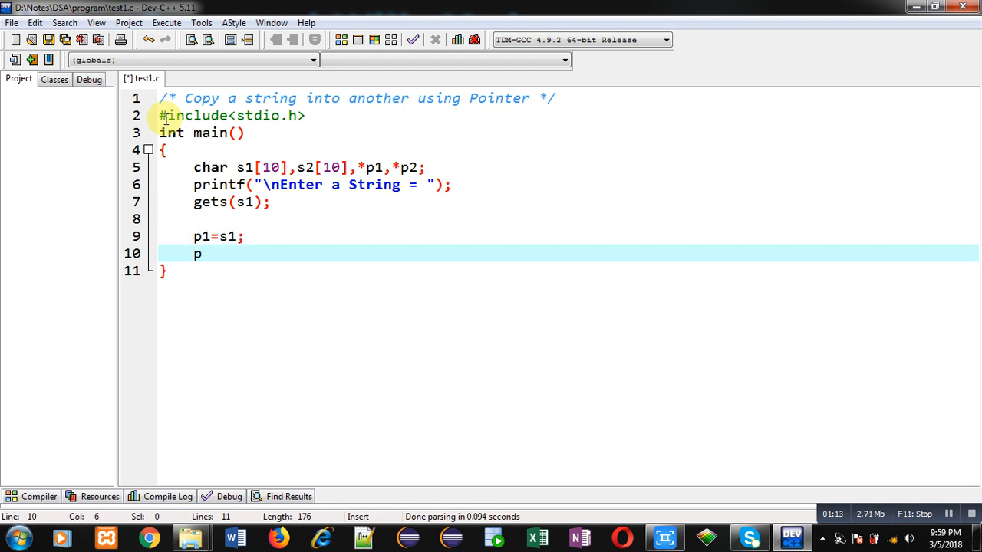
type("2=s2")
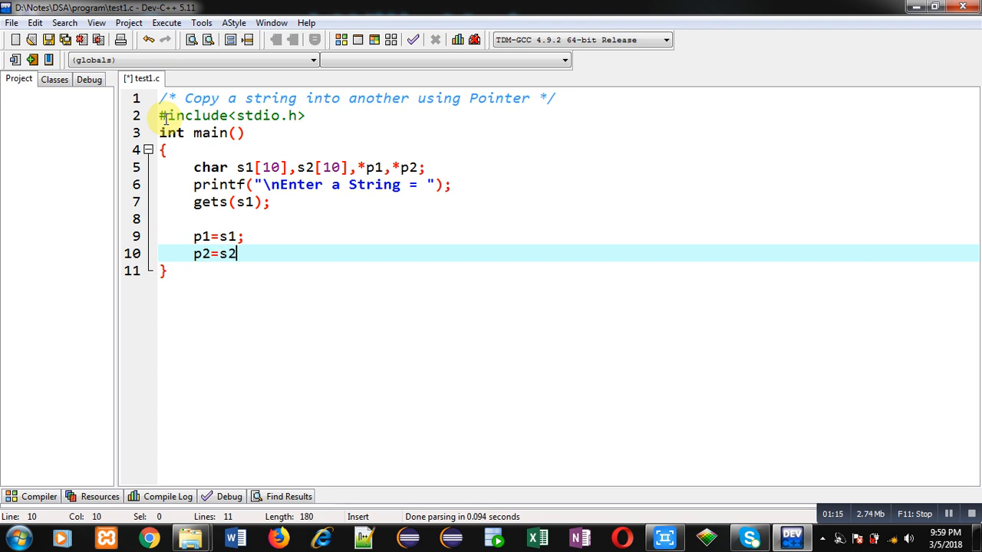
type(";")
left_click(568, 236)
type("      //")
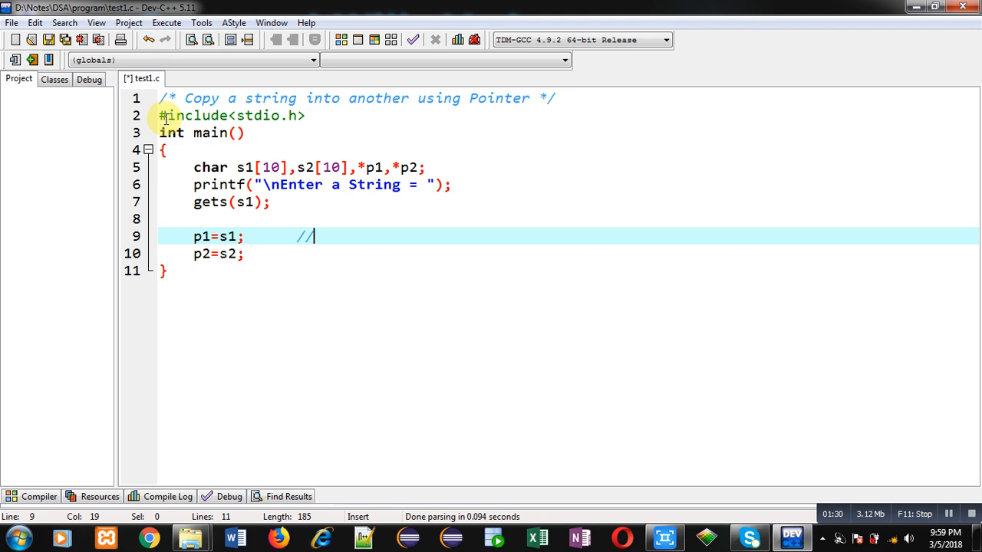
Add the comment 'name of array provides base address' after p1=s1;
type("name of array pr")
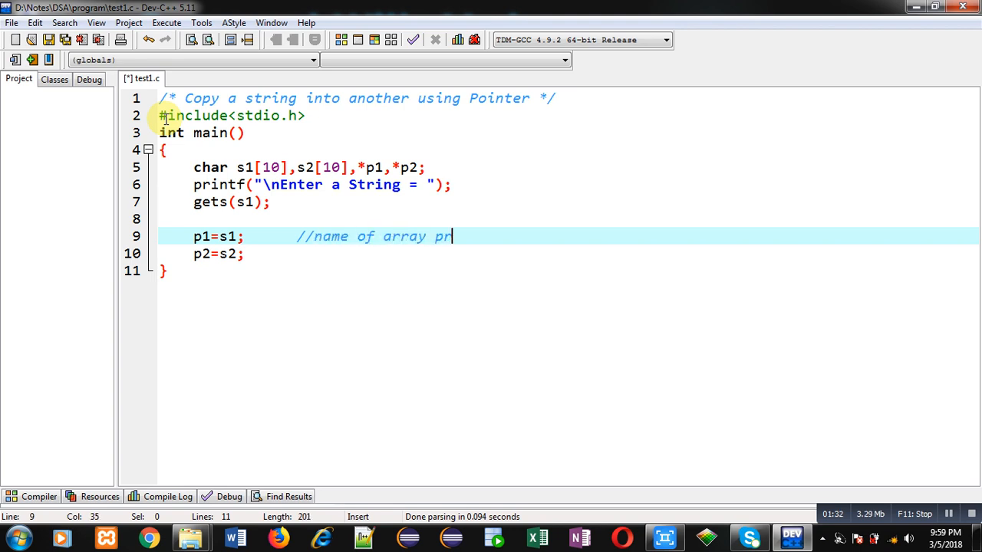
type("ovides base a")
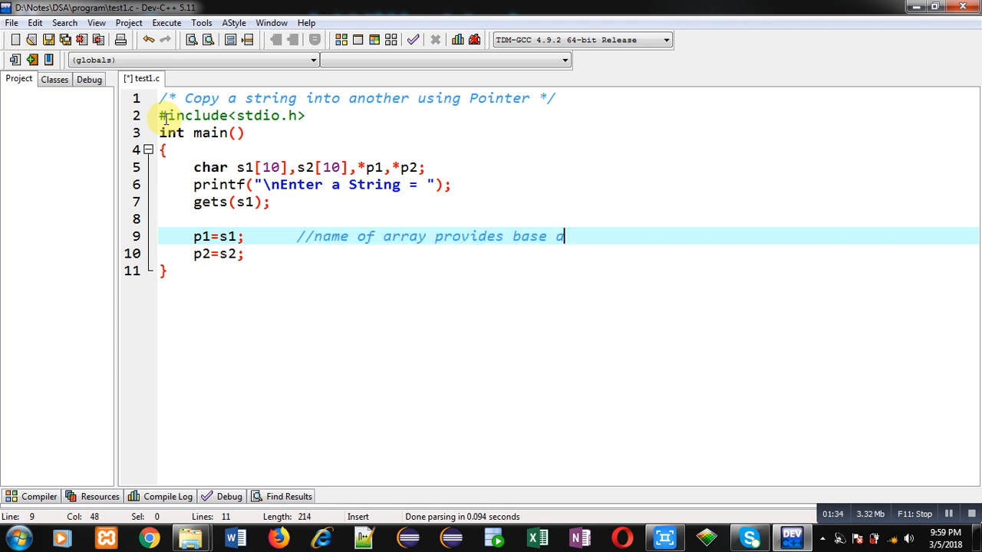
type("ddress")
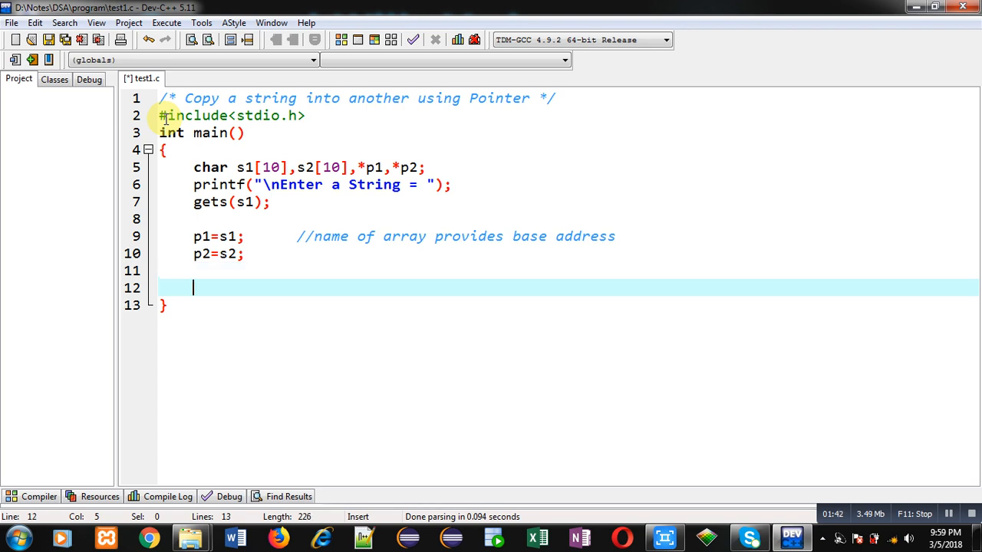
Write the loop condition while(*p1!='\0')
type("while()")
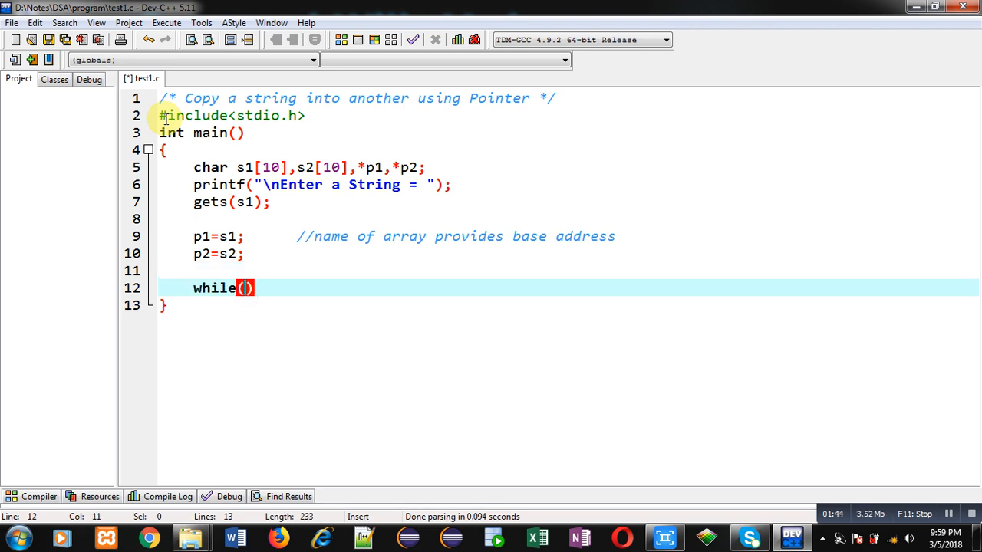
type("*")
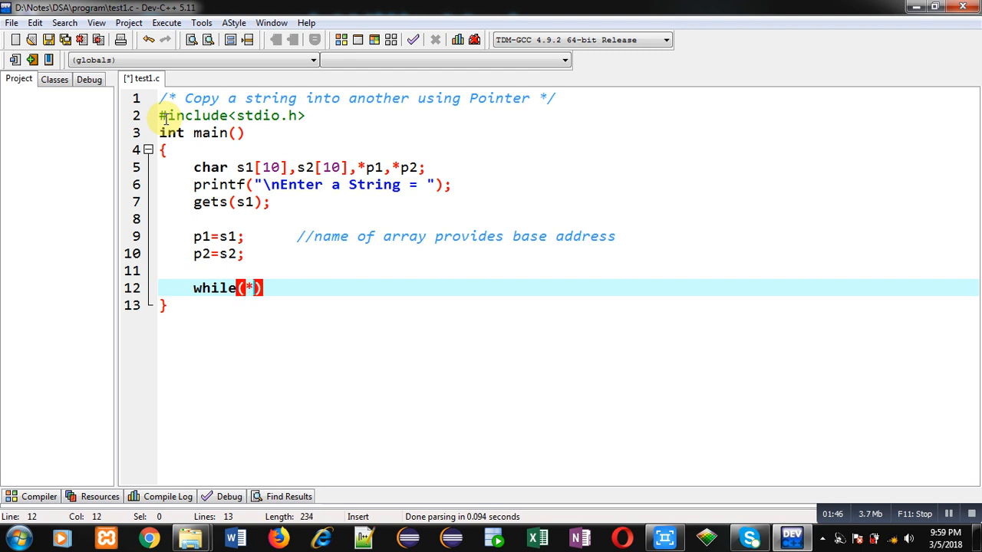
type("p1")
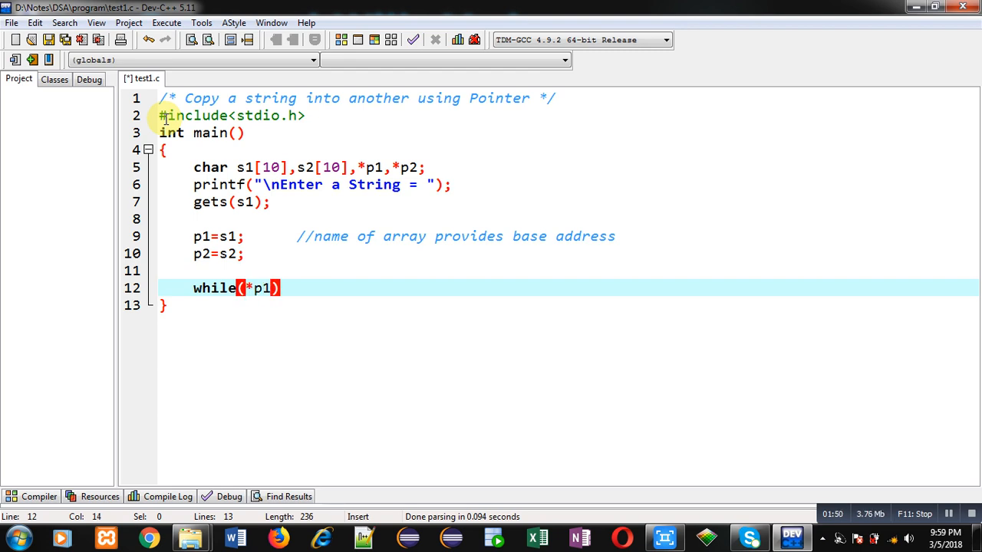
type("!=")
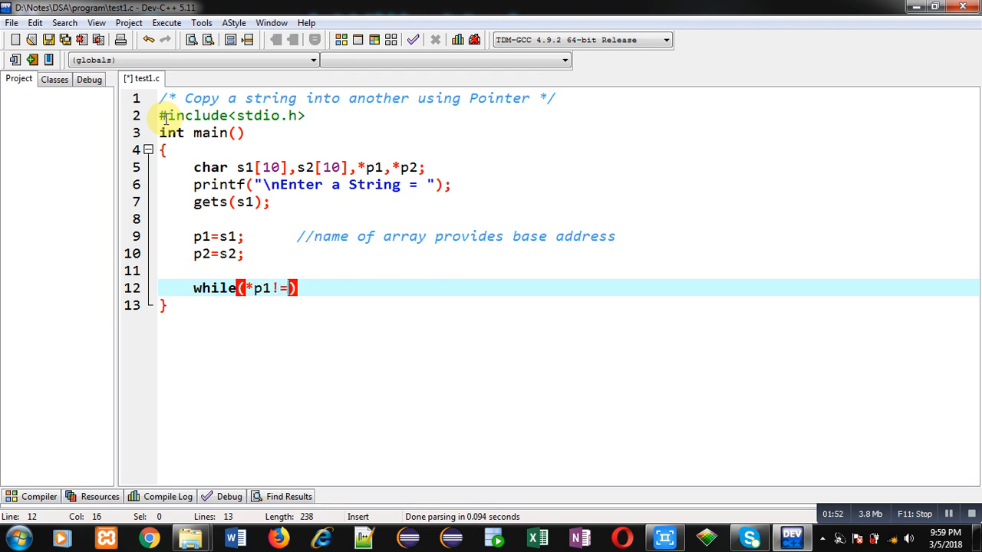
type("'\\0'")
type("{")
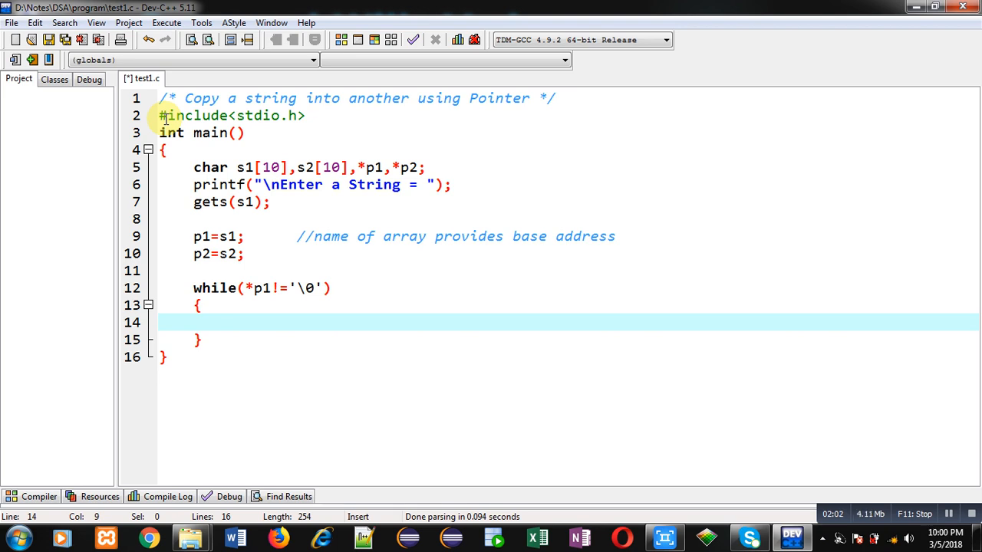
Fill the loop body with *p2=*p1; p1++; p2++; to copy character by character
type("*")
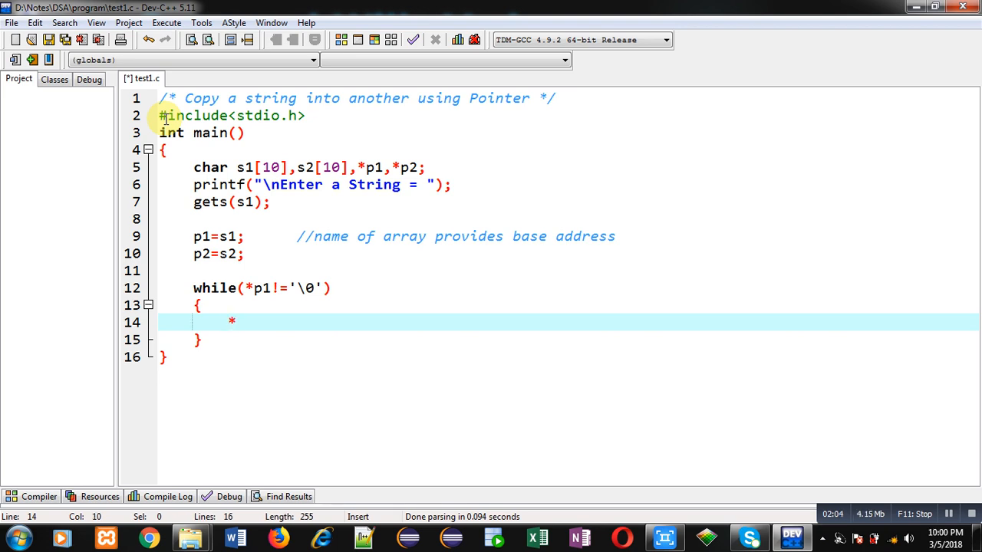
type("p2=")
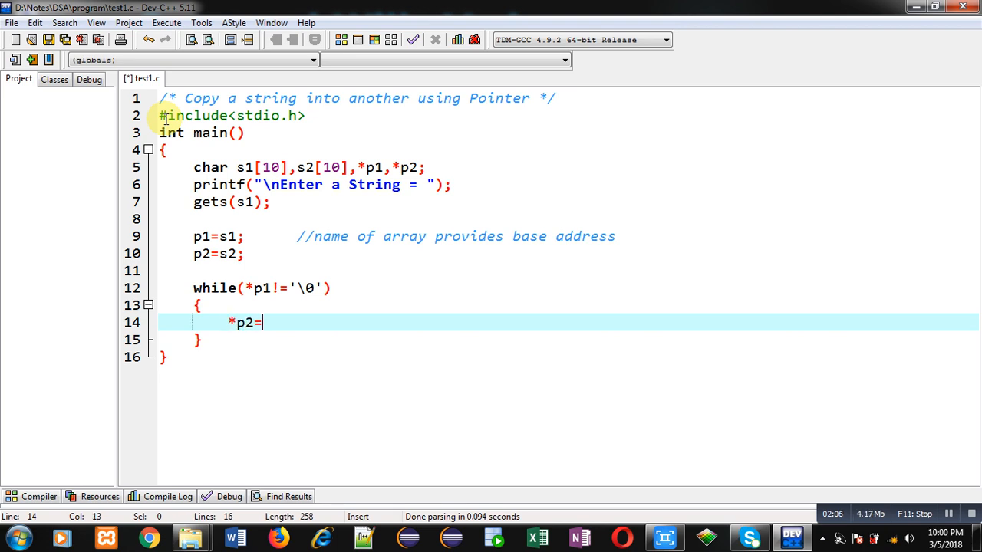
type("*p1;")
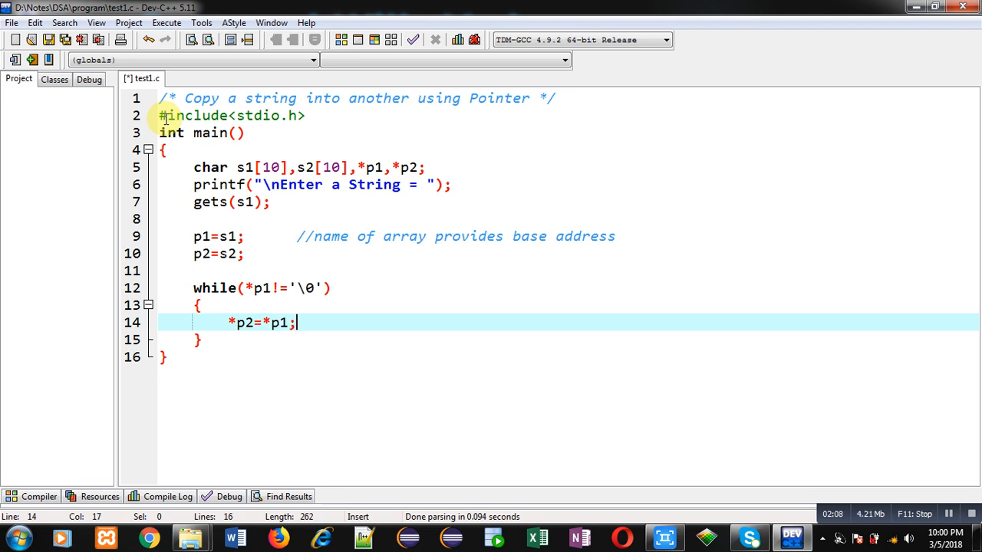
key("Return")
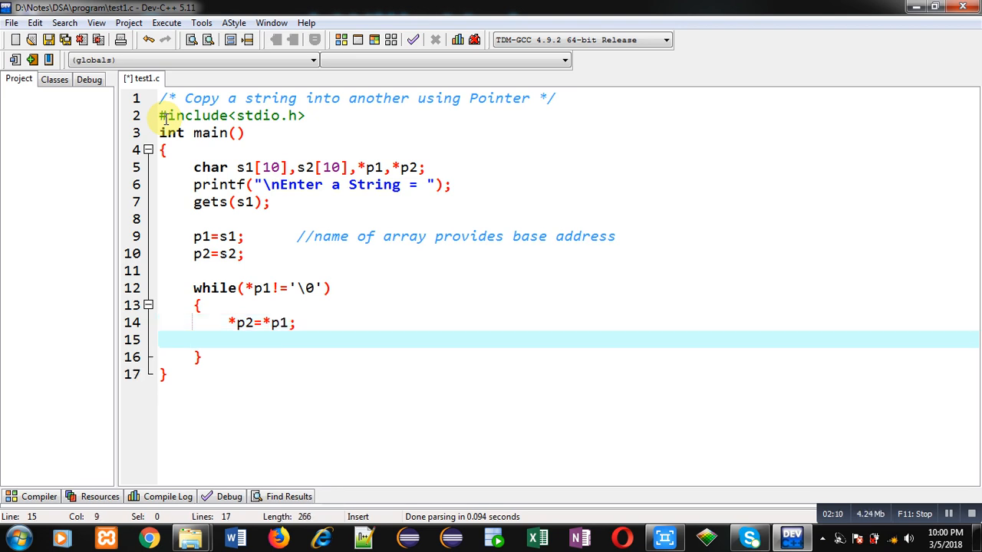
mouse_move(289, 341)
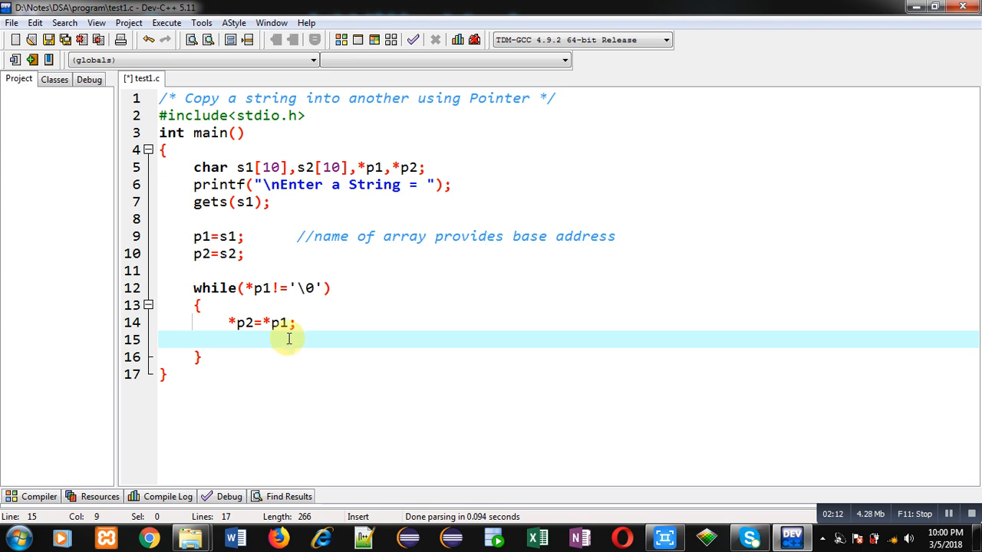
mouse_move(324, 320)
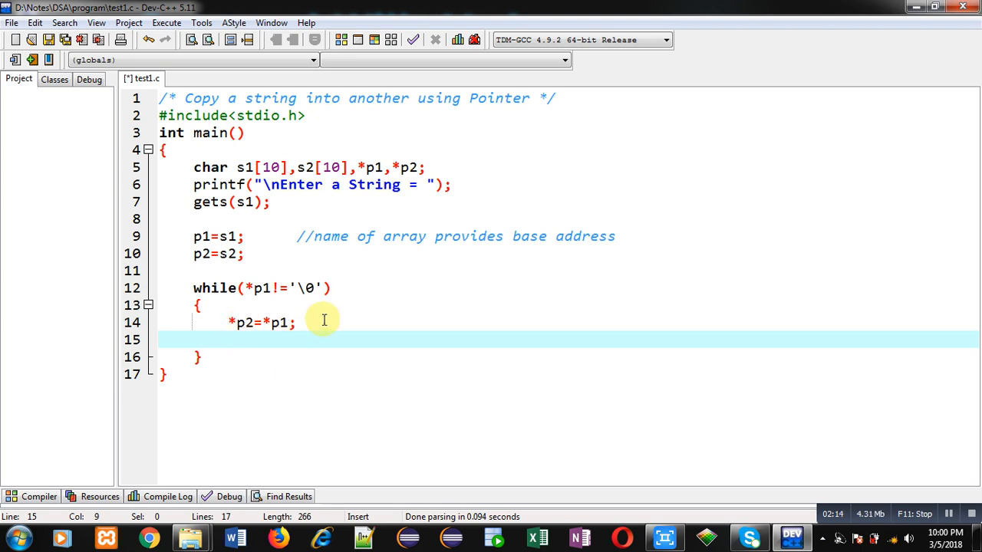
type("p1++;")
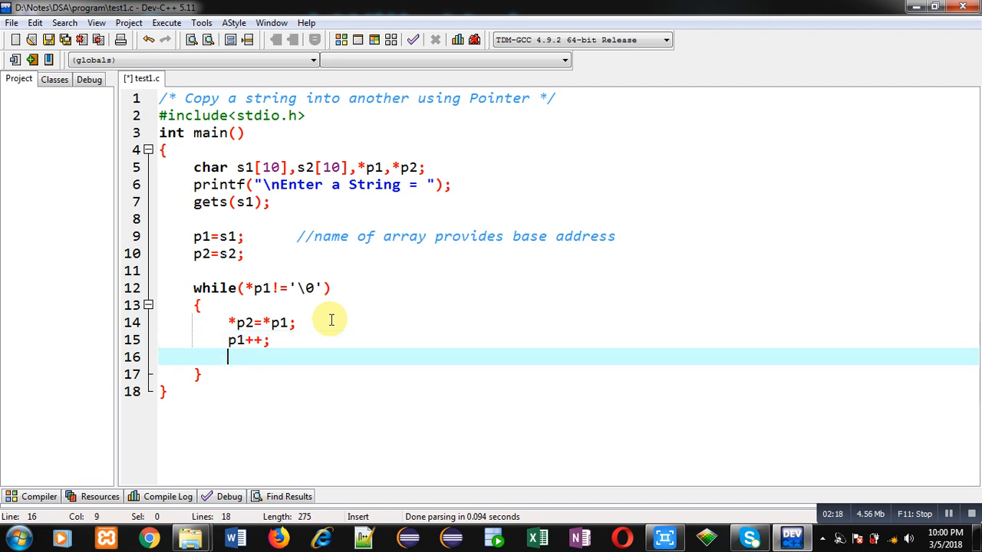
type("p2++;")
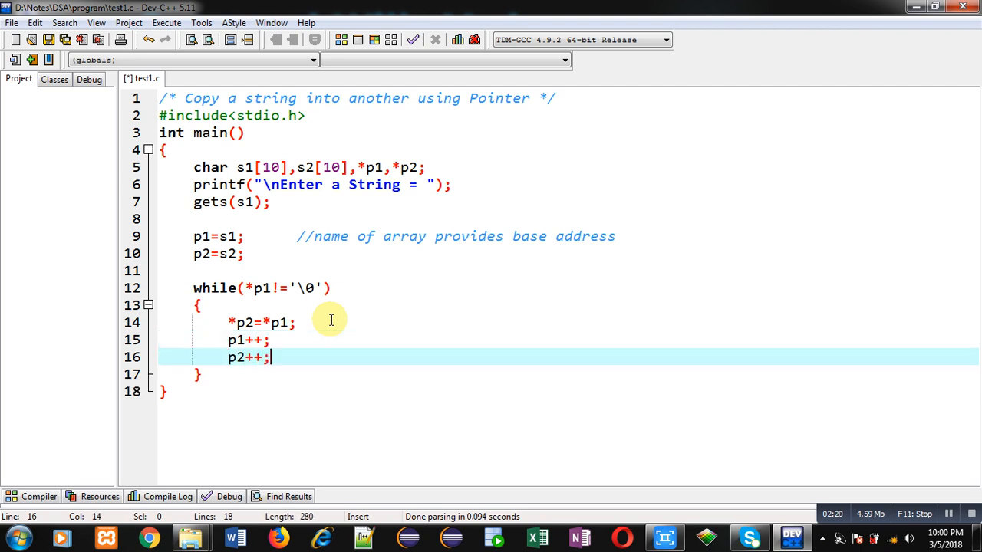
mouse_move(264, 345)
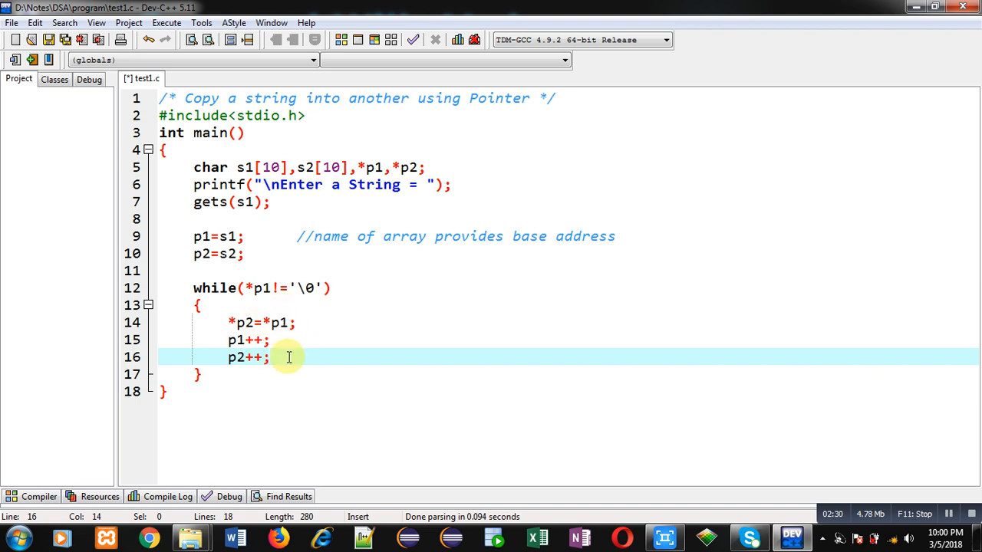
mouse_move(281, 314)
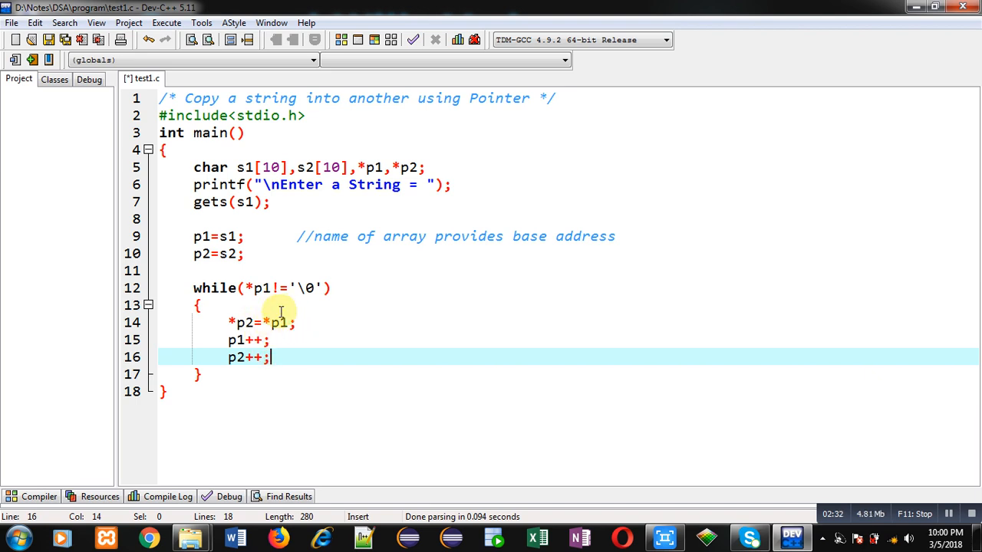
mouse_move(307, 321)
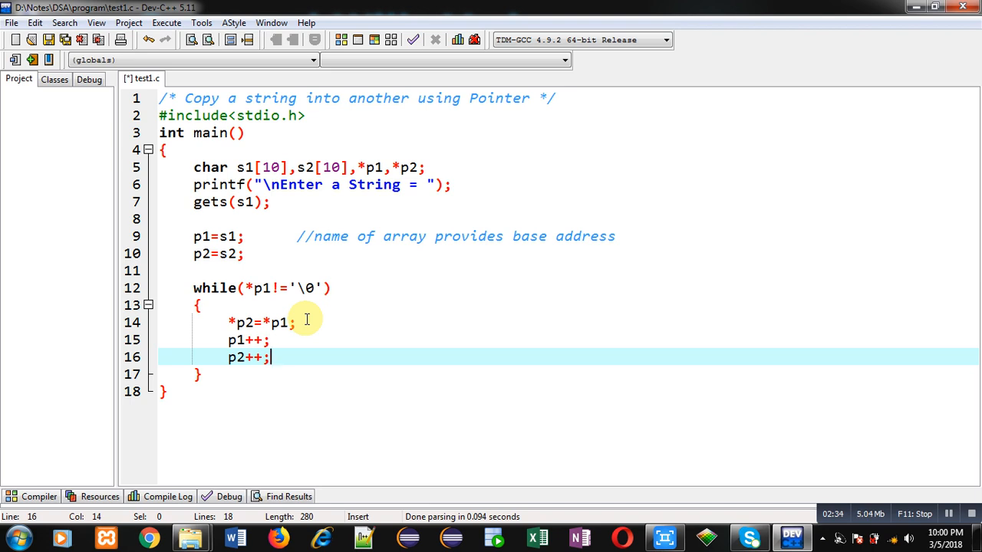
mouse_move(298, 341)
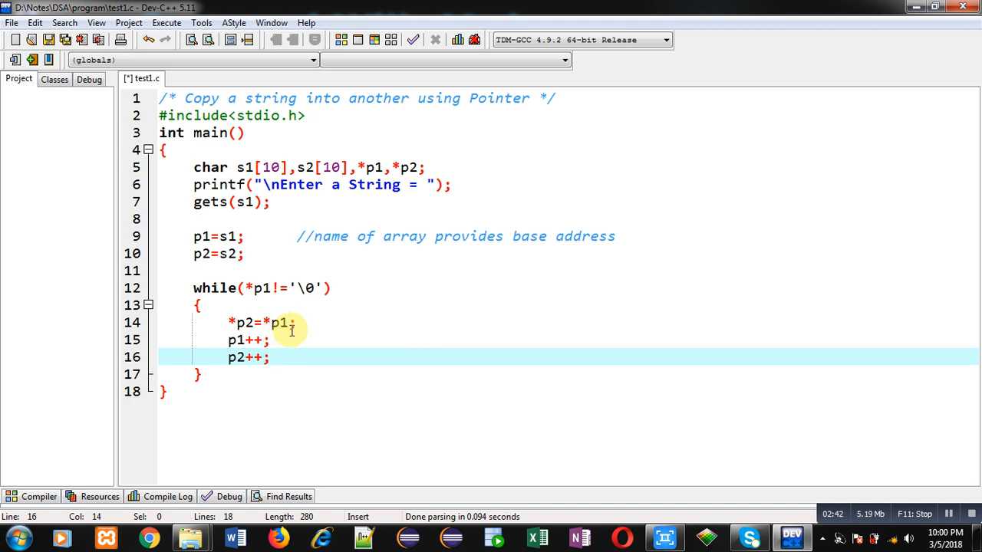
key("Return")
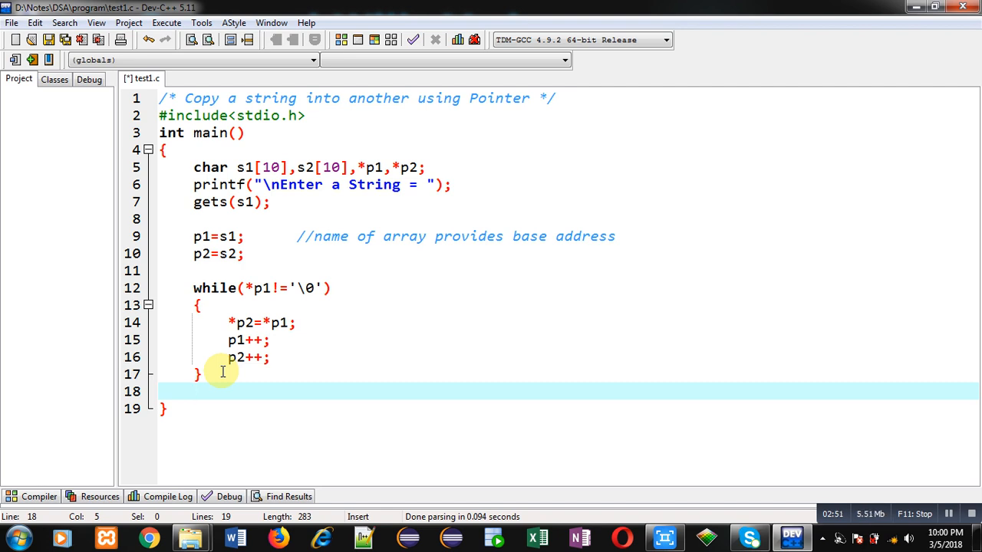
mouse_move(282, 290)
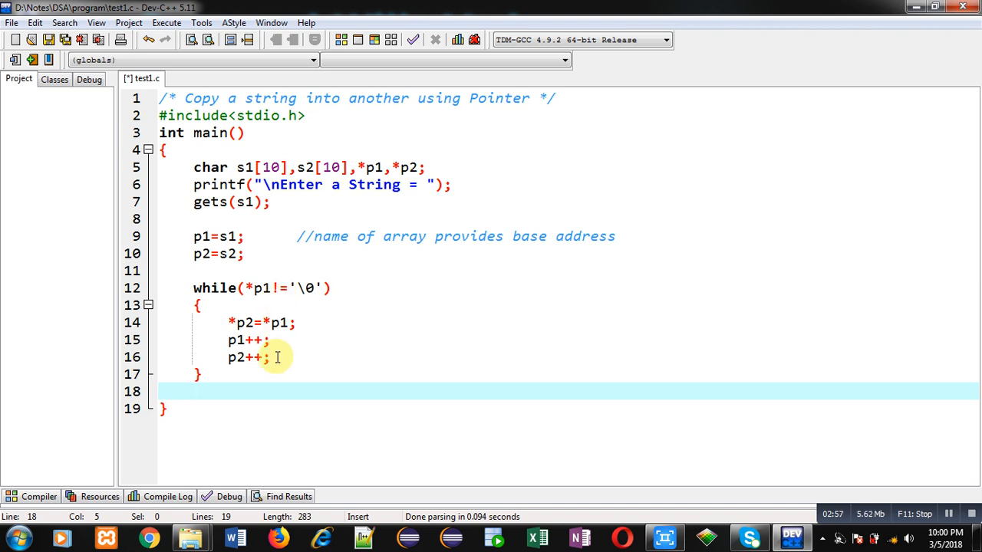
Null-terminate the copy with *p2='\0'; after the loop
type("*")
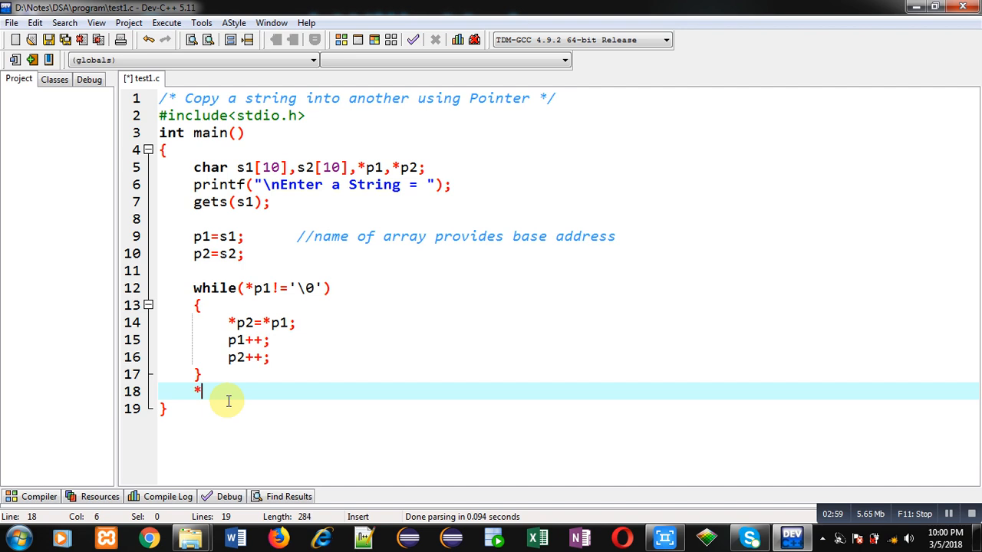
type("p2")
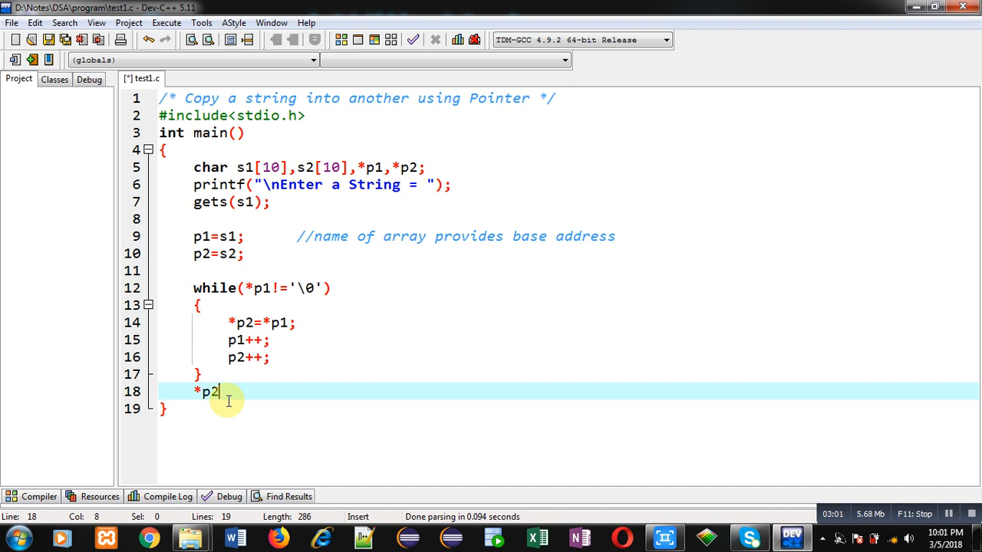
type("='\\0';")
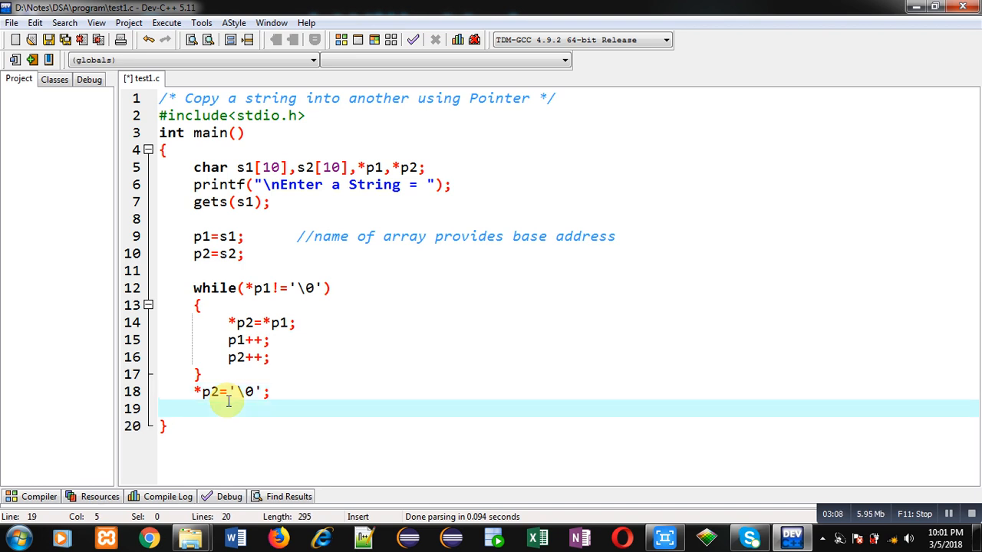
Print "Copied String = %s" with s2 and end main with return 0;
type("print")
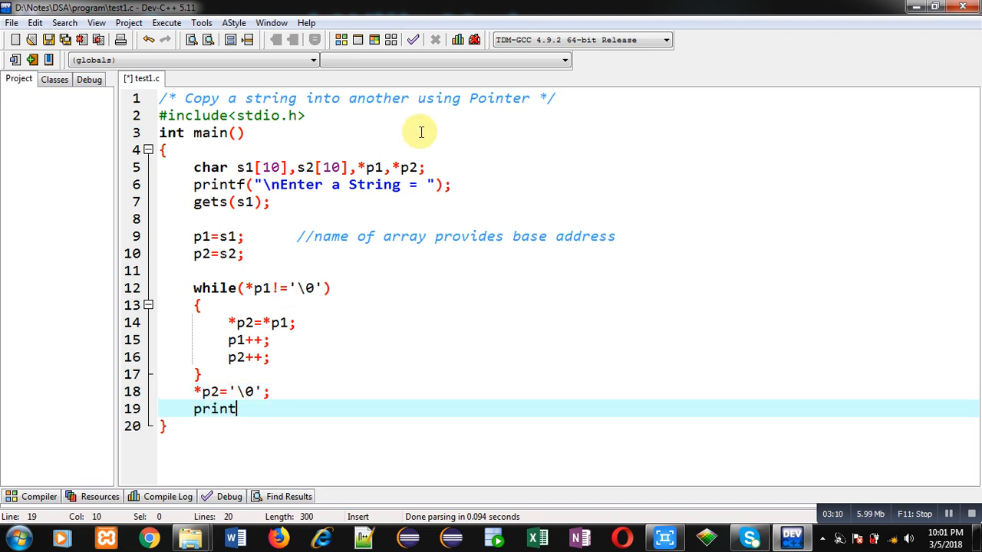
type("f(\"\\n\"")
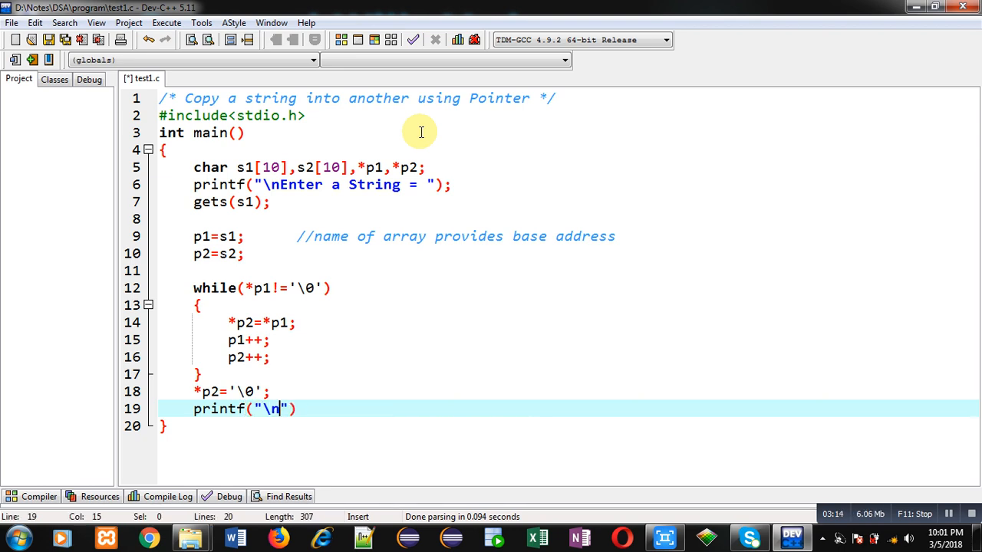
type("Copied String")
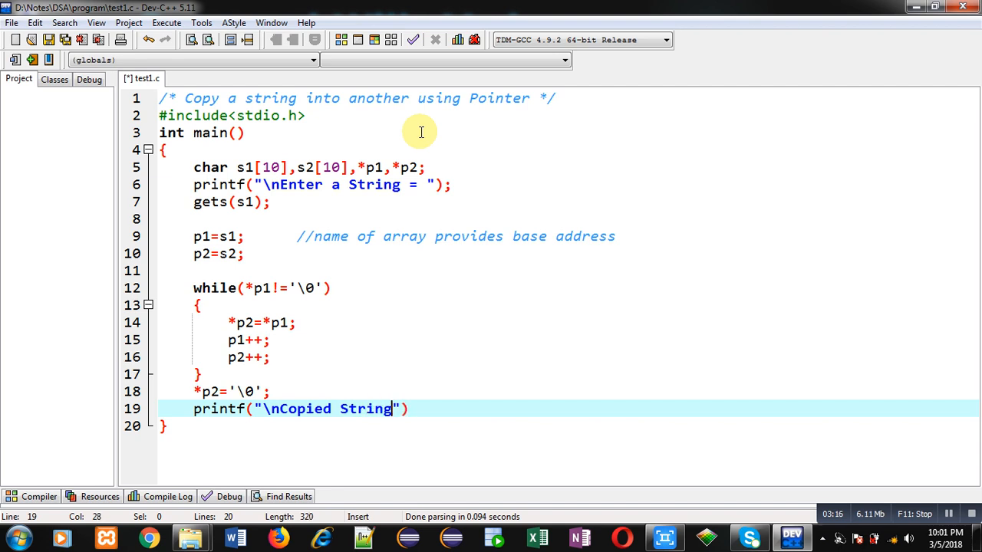
type("= %s")
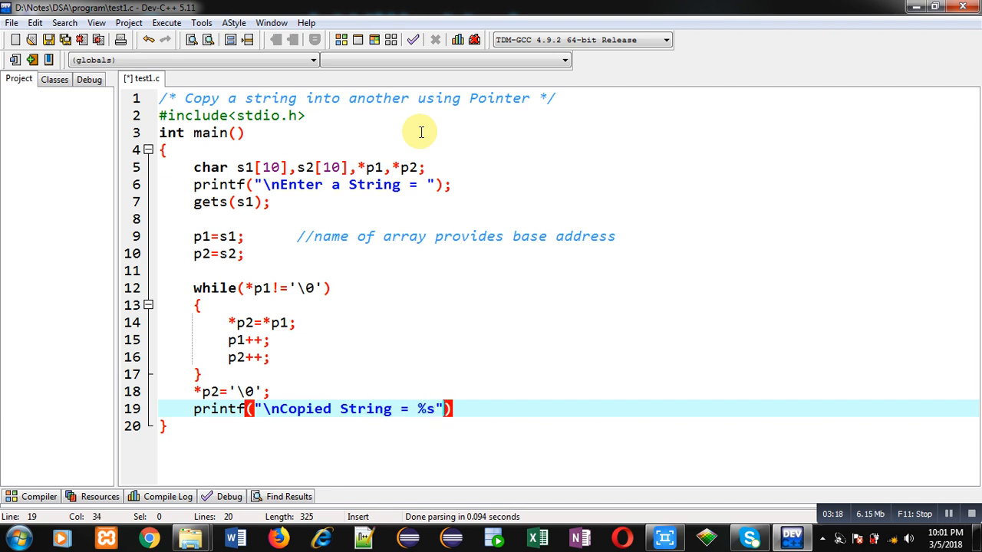
type(",s2")
type("return")
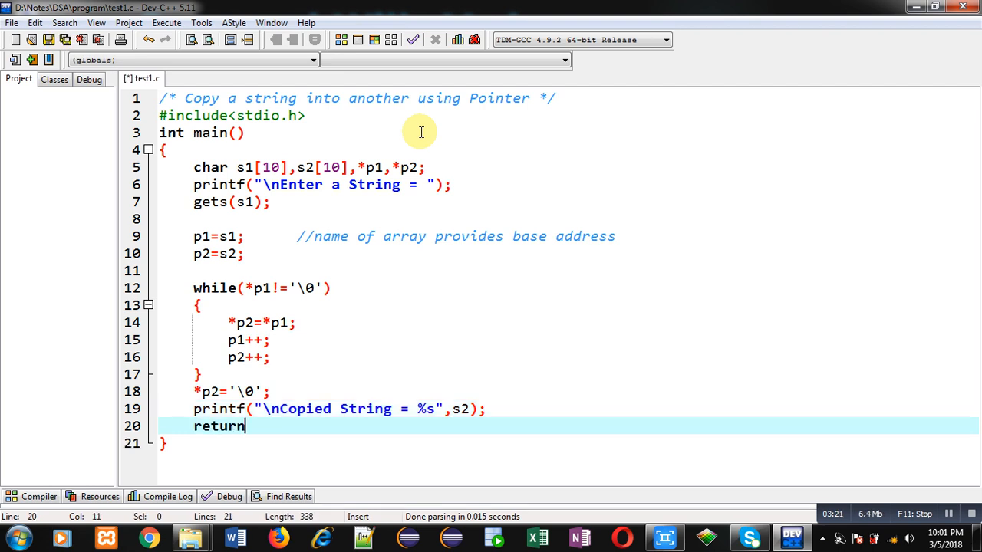
type("0;")
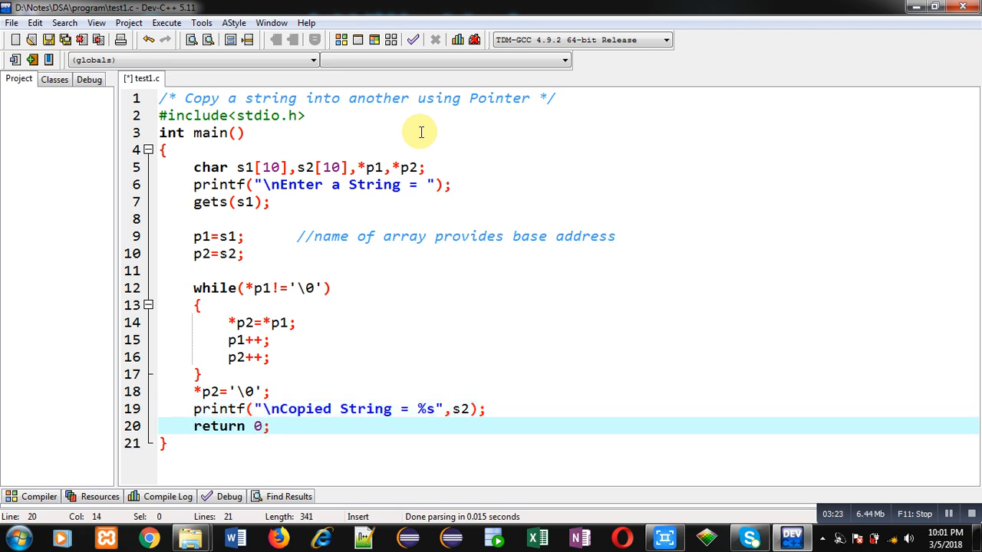
Save the source file
left_click(473, 408)
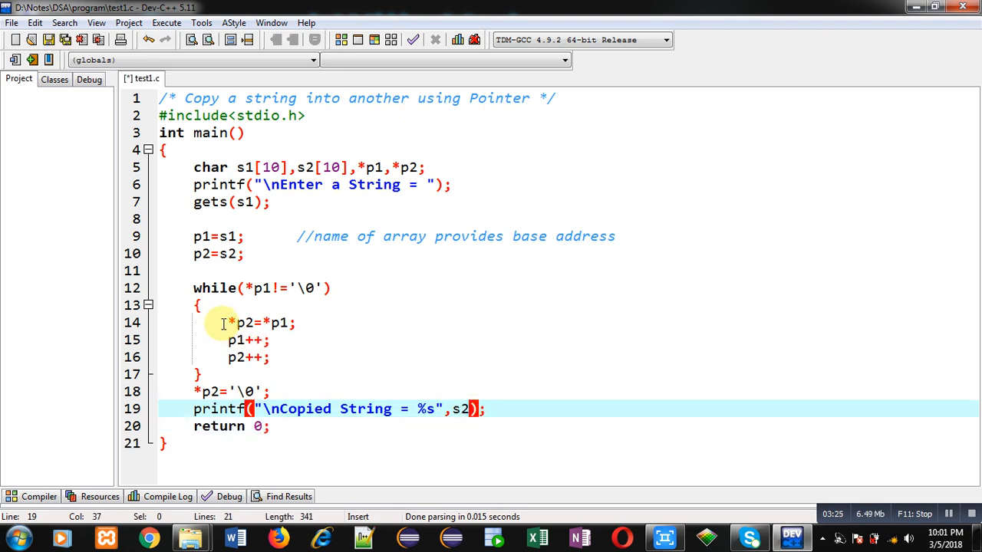
left_click(298, 323)
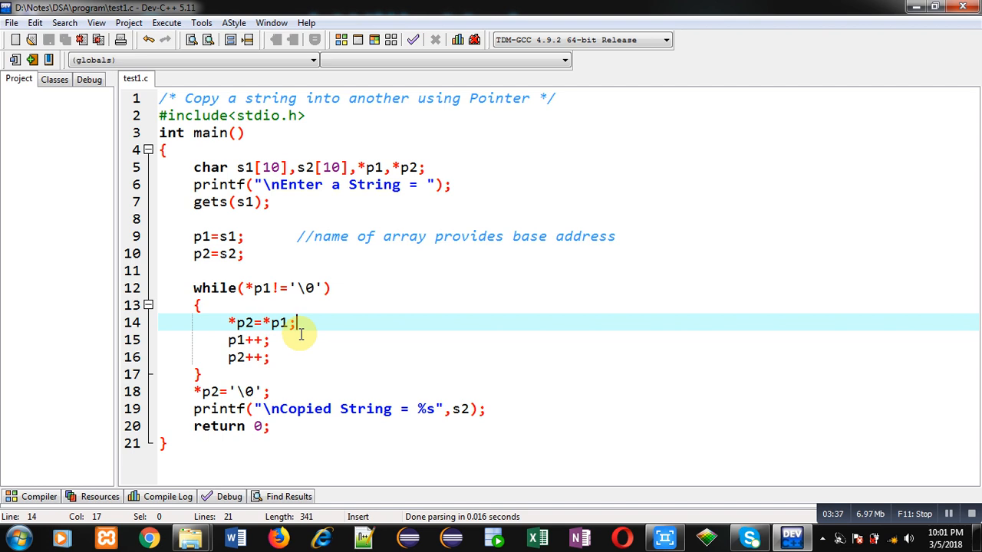
mouse_move(380, 371)
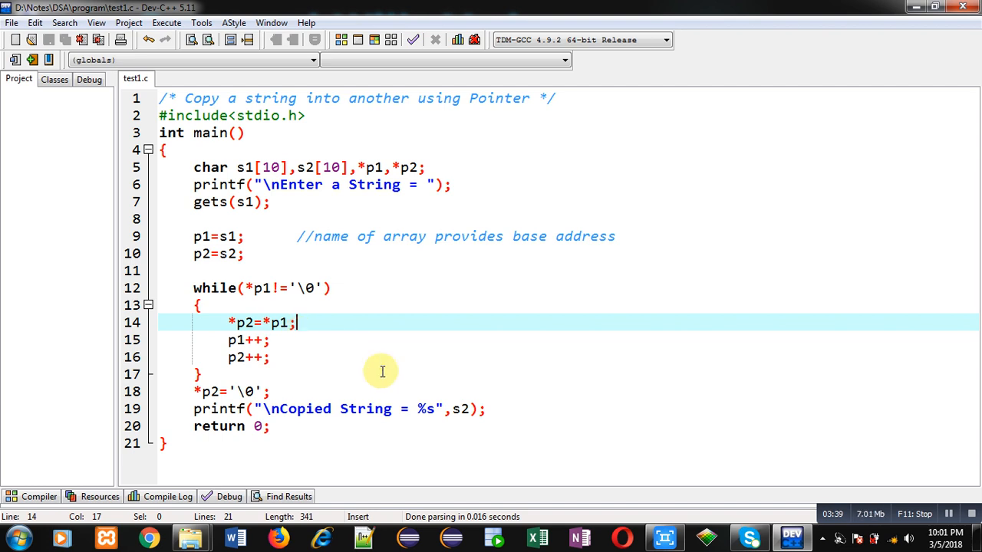
mouse_move(247, 131)
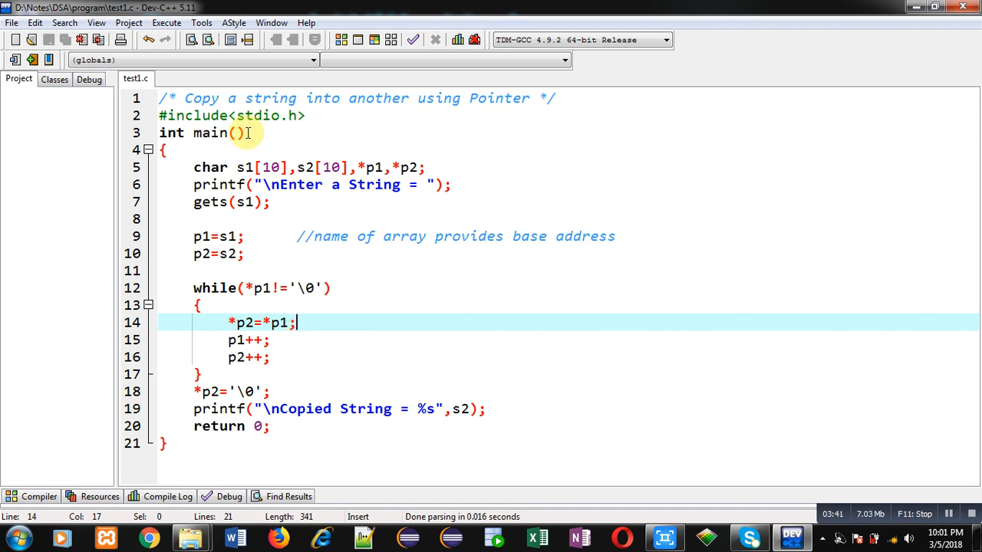
Compile and run, enter Sanjay to see 'Copied String = Sanjay', then close the console
left_click(166, 23)
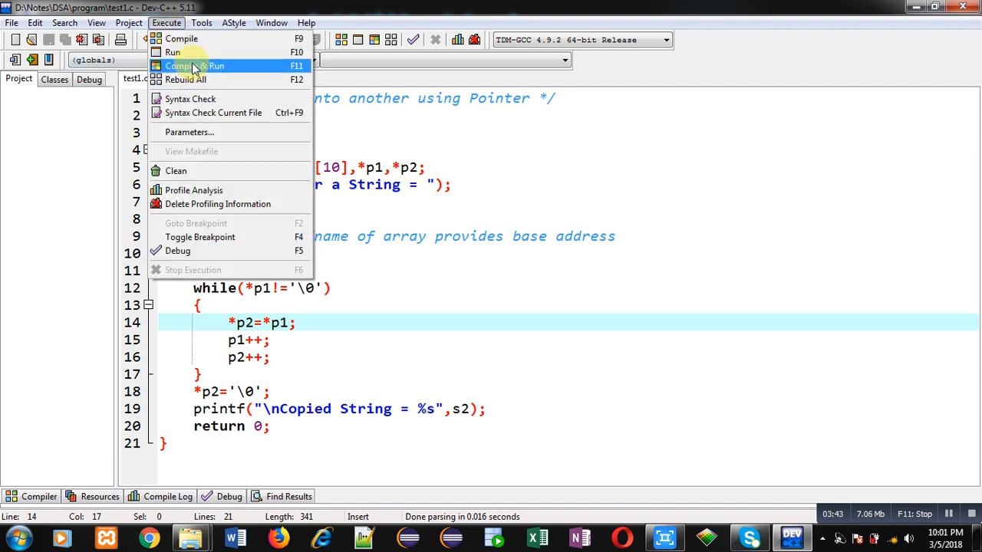
left_click(192, 64)
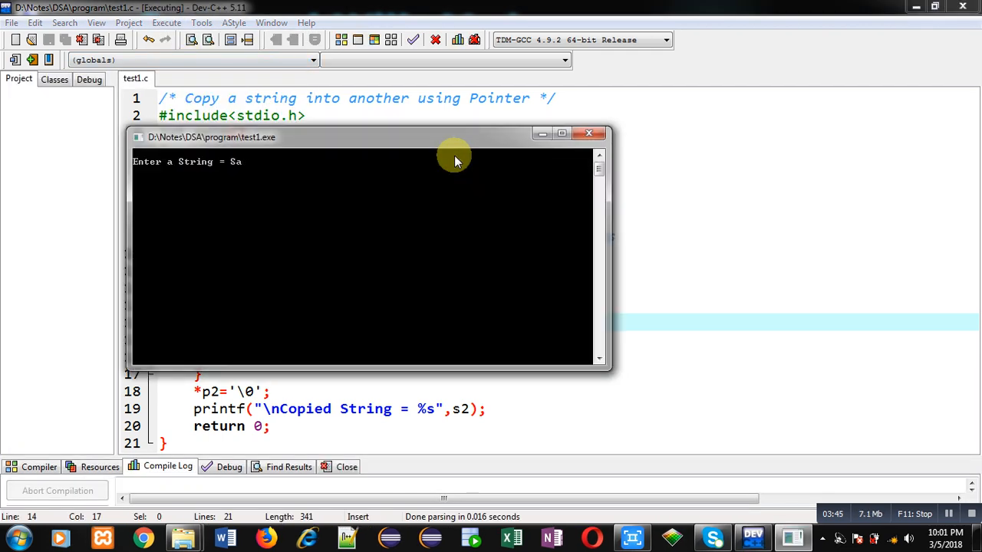
type("njay")
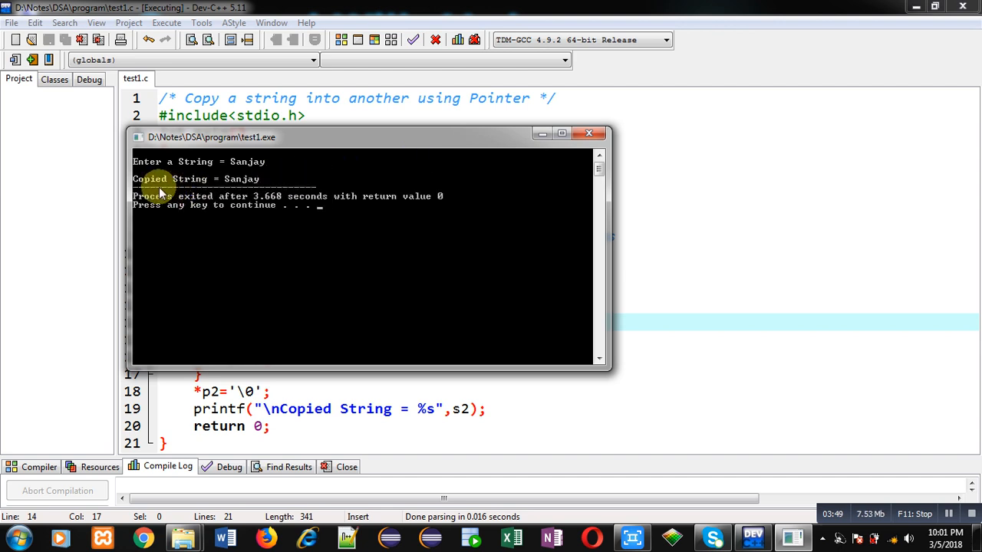
mouse_move(261, 192)
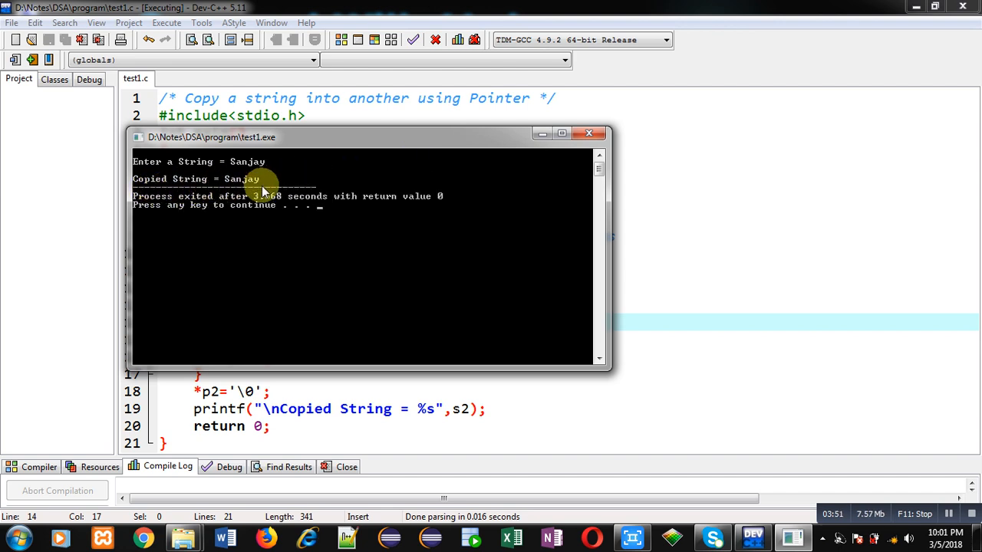
mouse_move(269, 167)
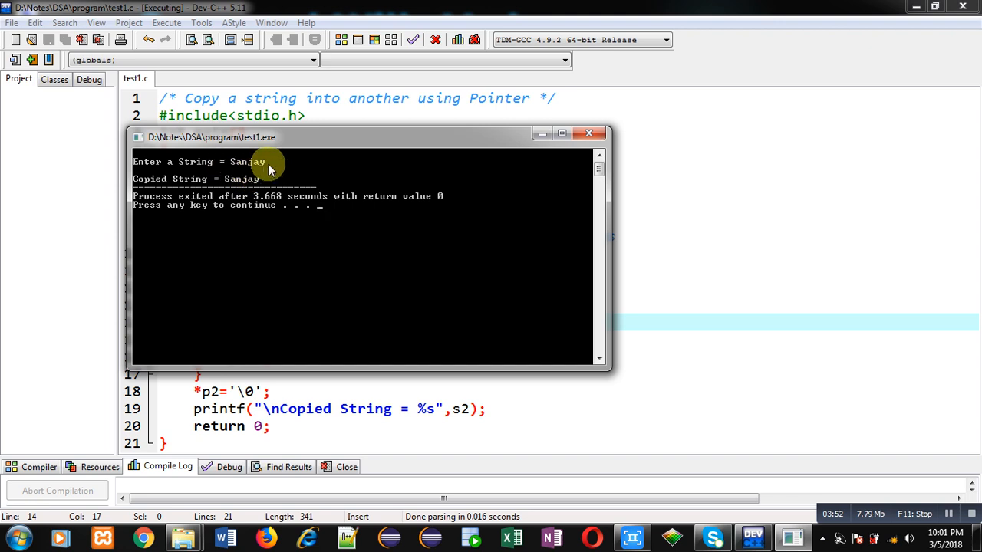
mouse_move(238, 198)
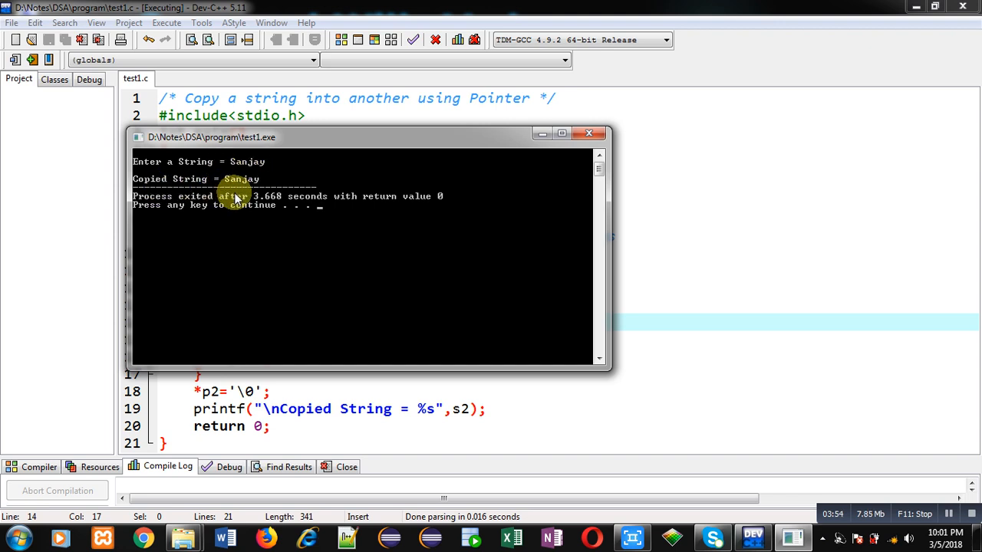
left_click(589, 132)
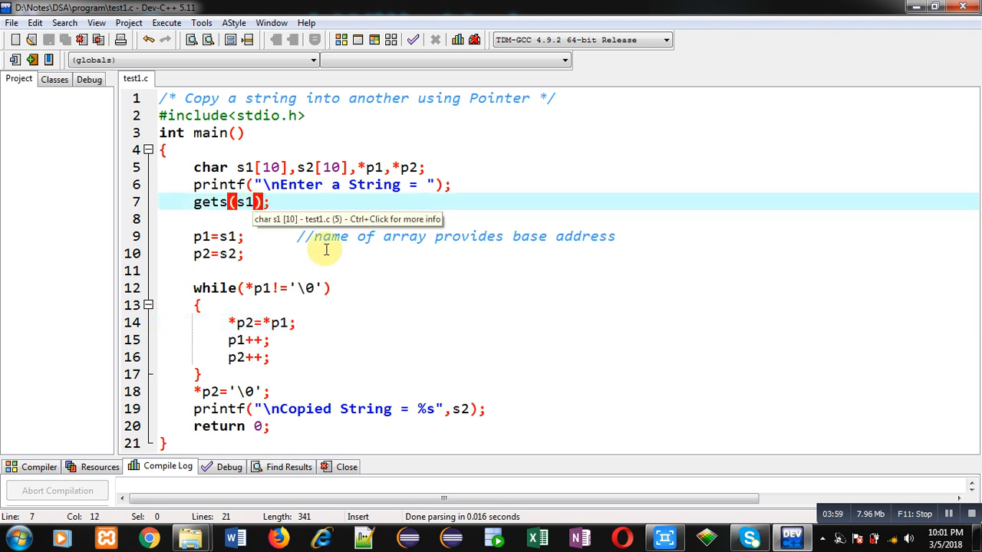
left_click(478, 408)
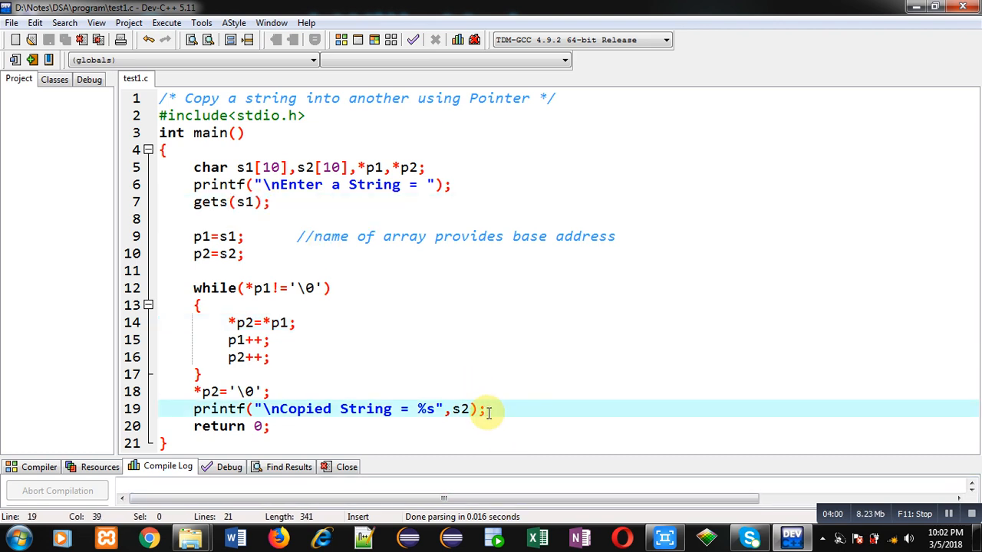
mouse_move(432, 374)
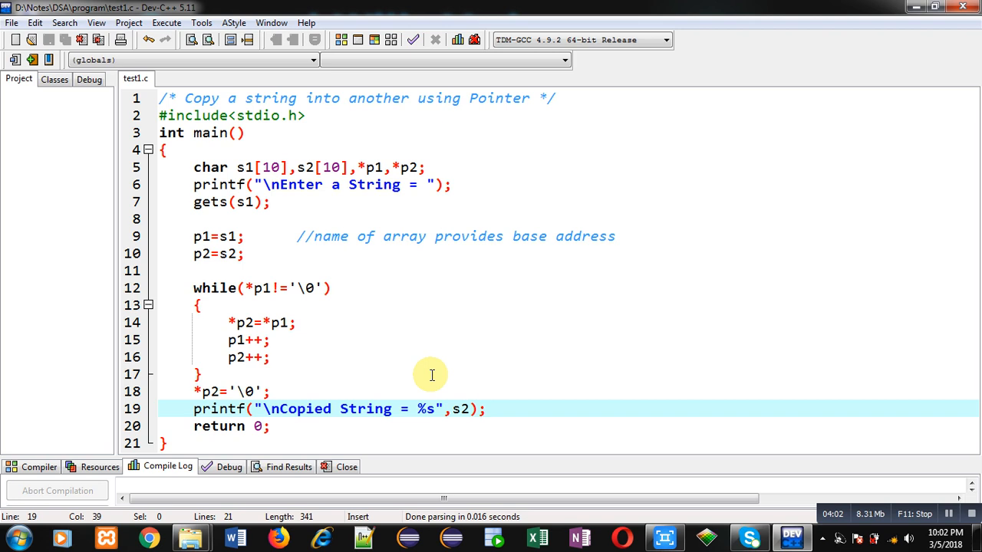
mouse_move(304, 313)
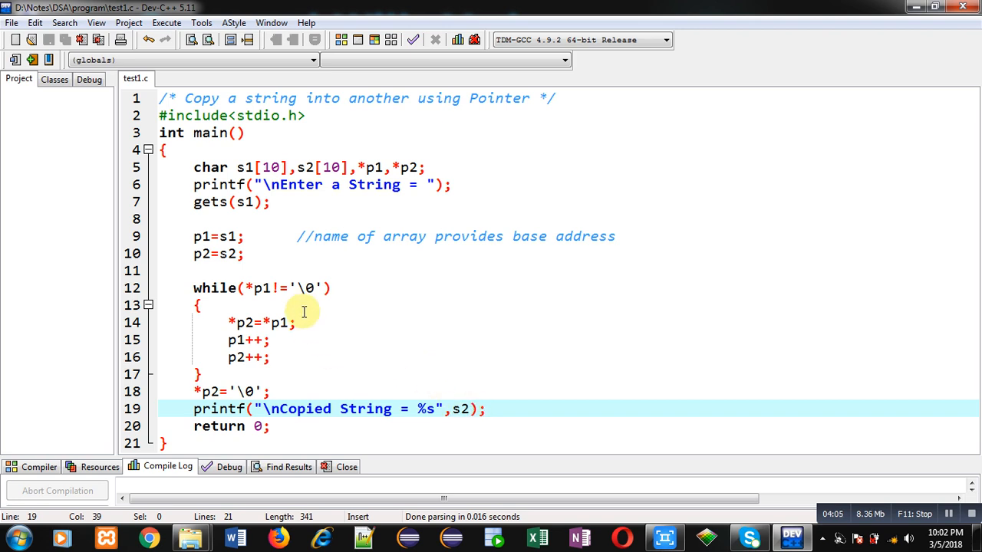
left_click(291, 306)
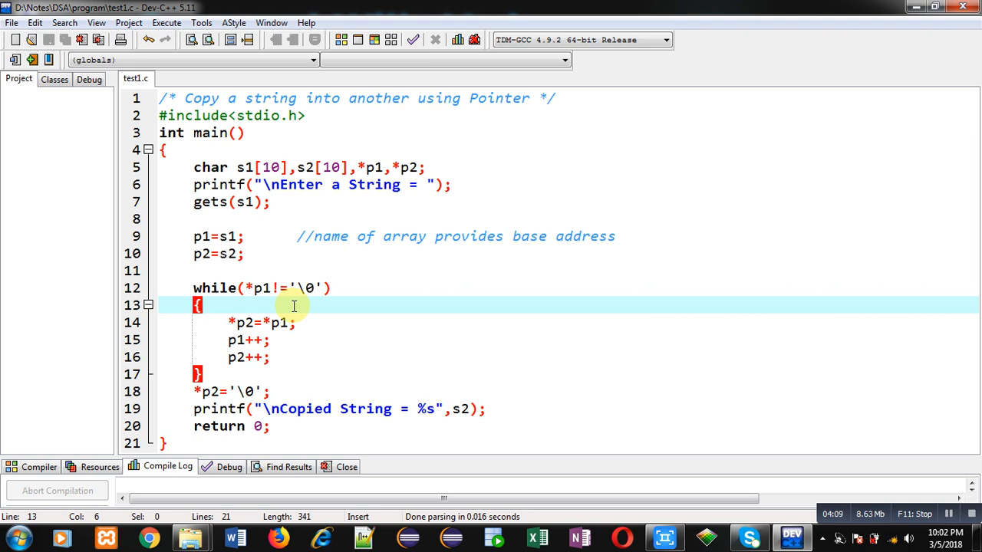
mouse_move(497, 337)
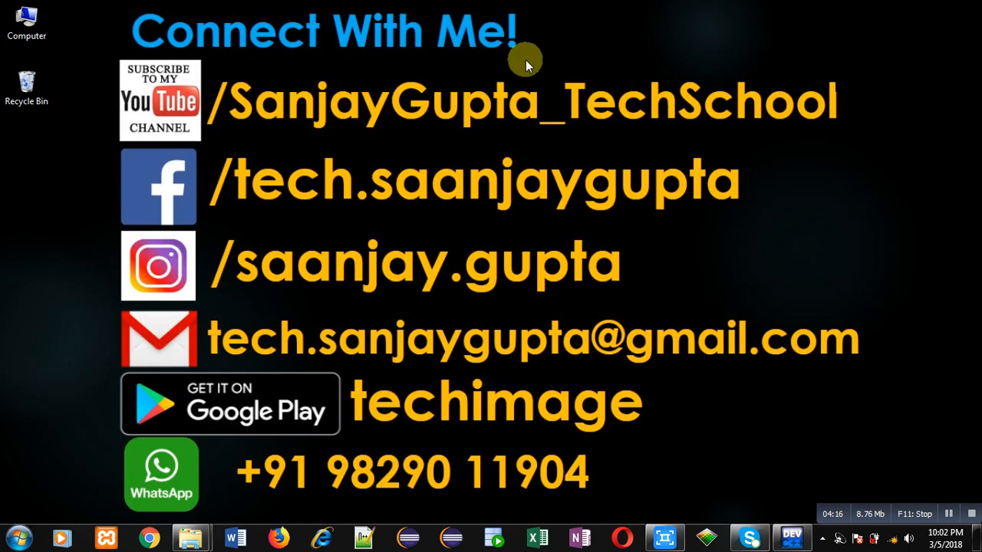
mouse_move(218, 157)
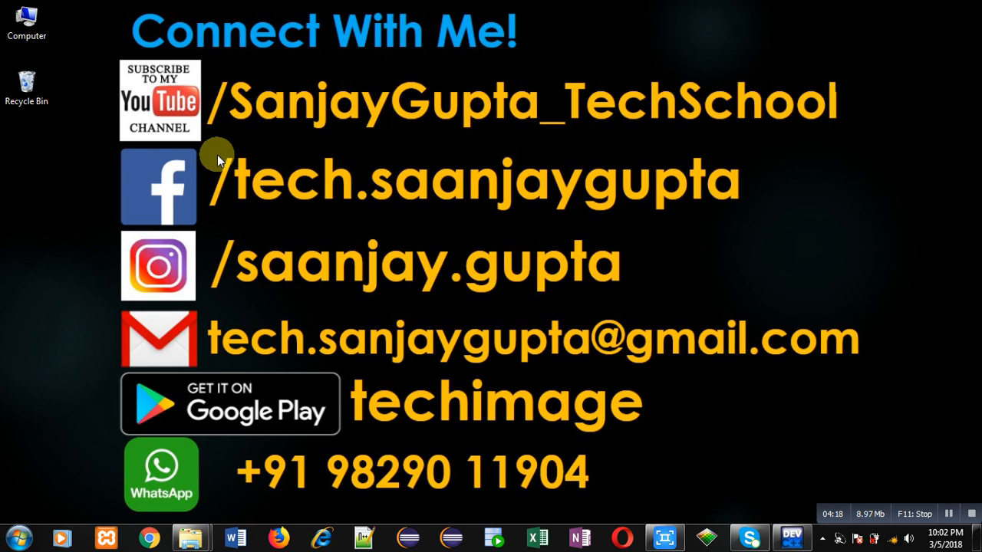
mouse_move(213, 162)
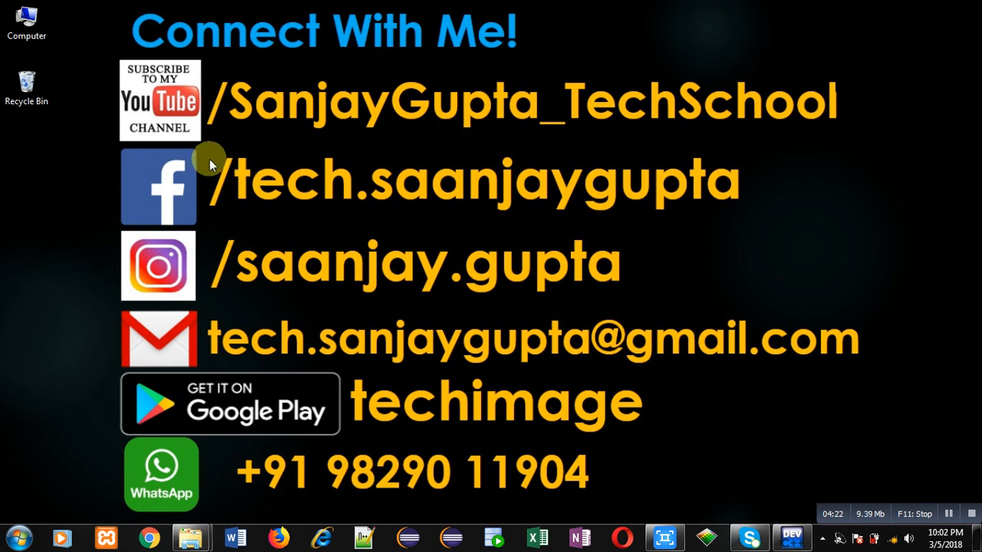